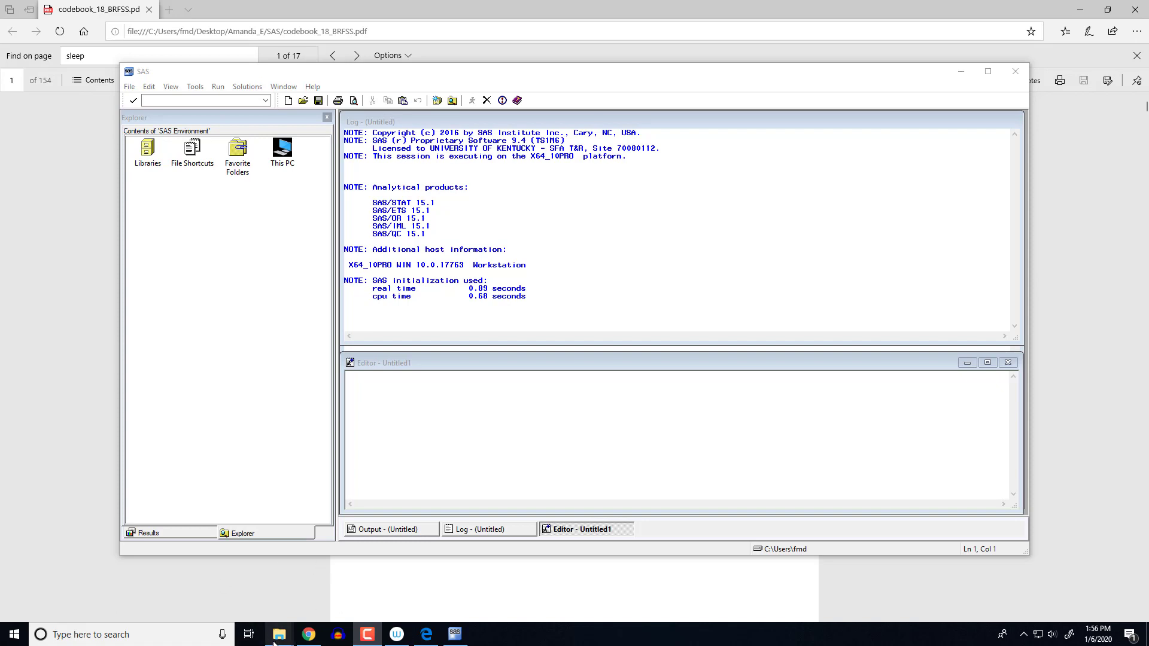
Open Module_8_SAS.sas from the Desktop > Amanda_E > SAS folder into the SAS editor.
click(278, 634)
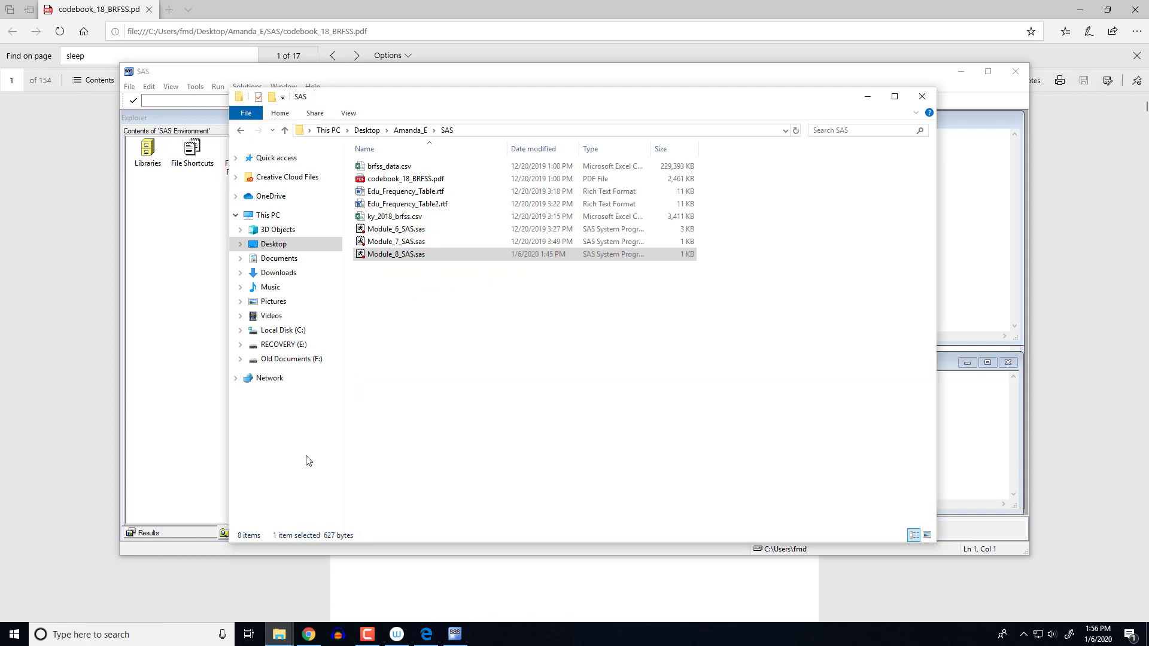
mouse_move(436, 241)
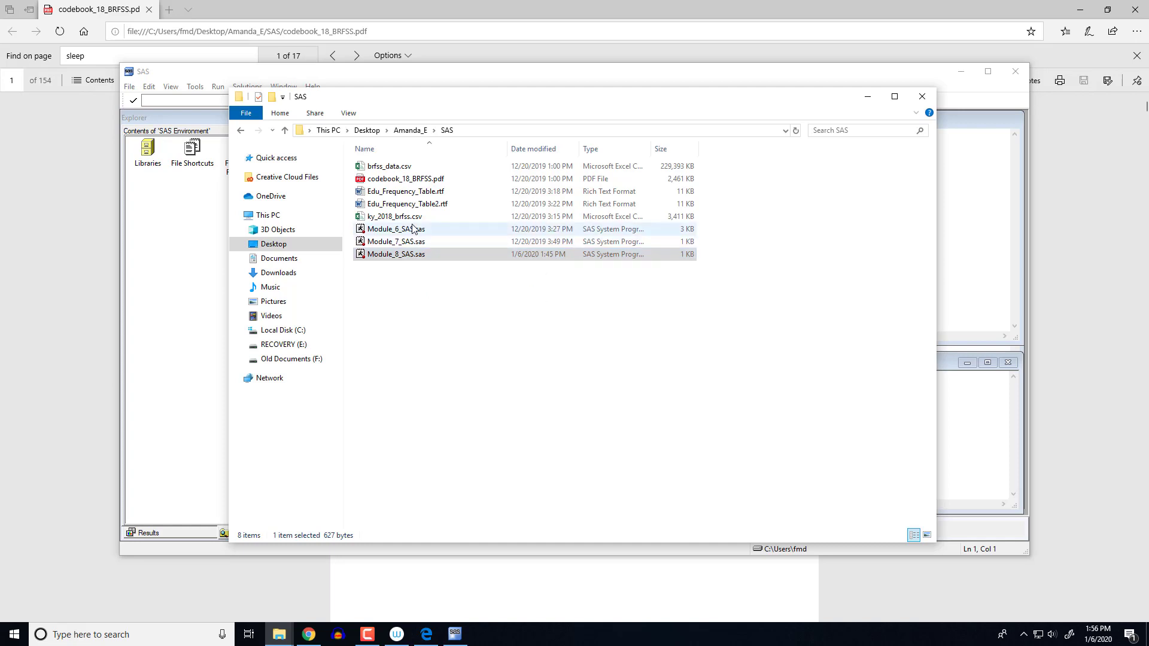
mouse_move(406, 216)
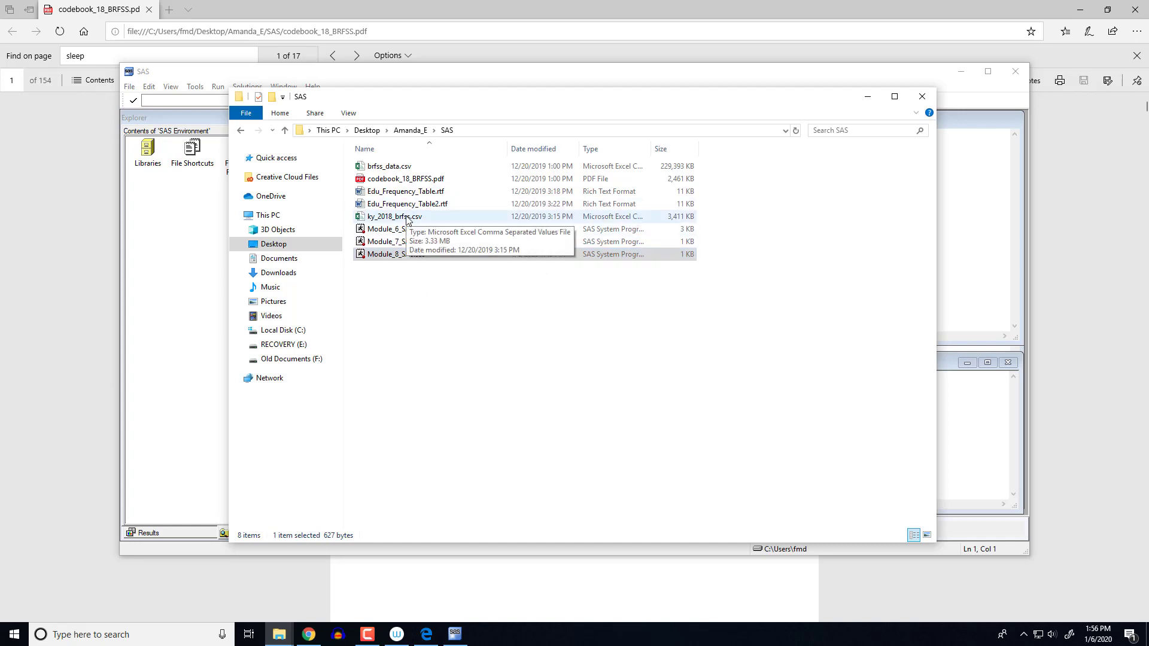
mouse_move(302, 345)
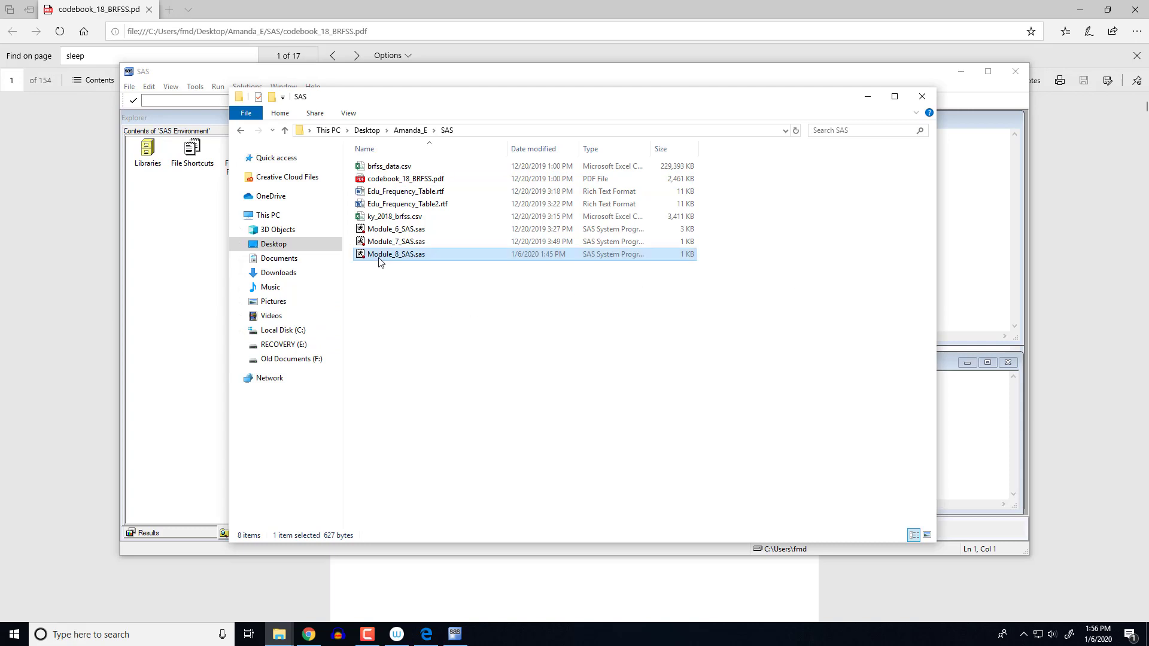
double_click(396, 253)
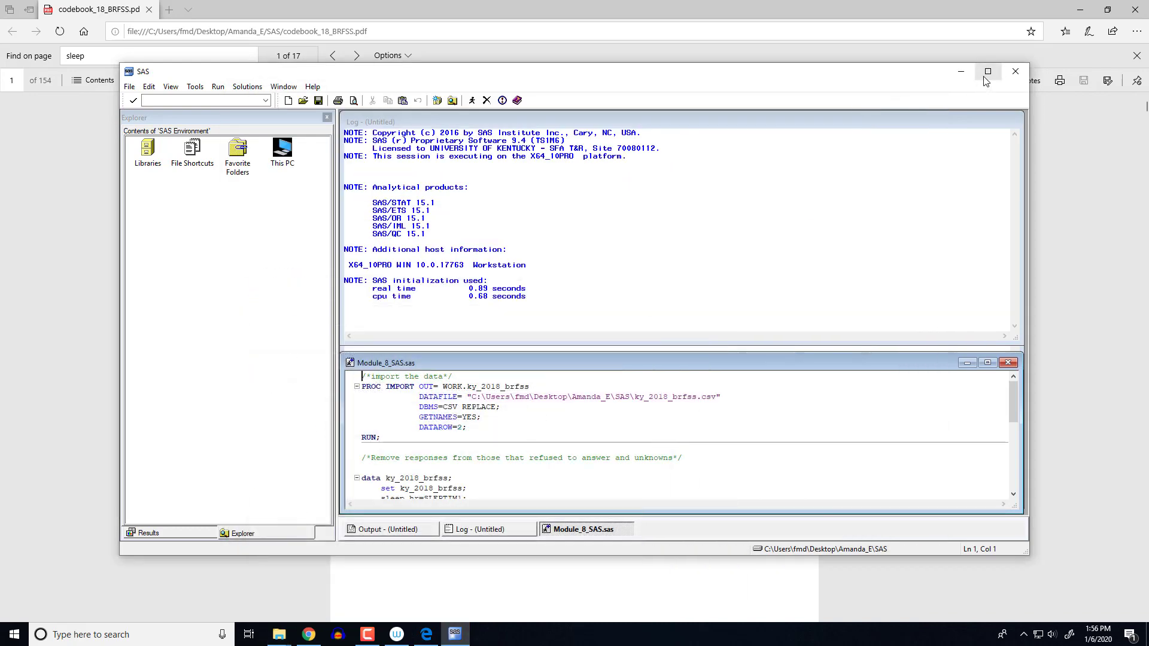
Maximize SAS and run the PROC IMPORT of ky_2018_brfss.csv, creating WORK.KY_2018_BRFSS (6604 obs, 275 vars).
click(987, 70)
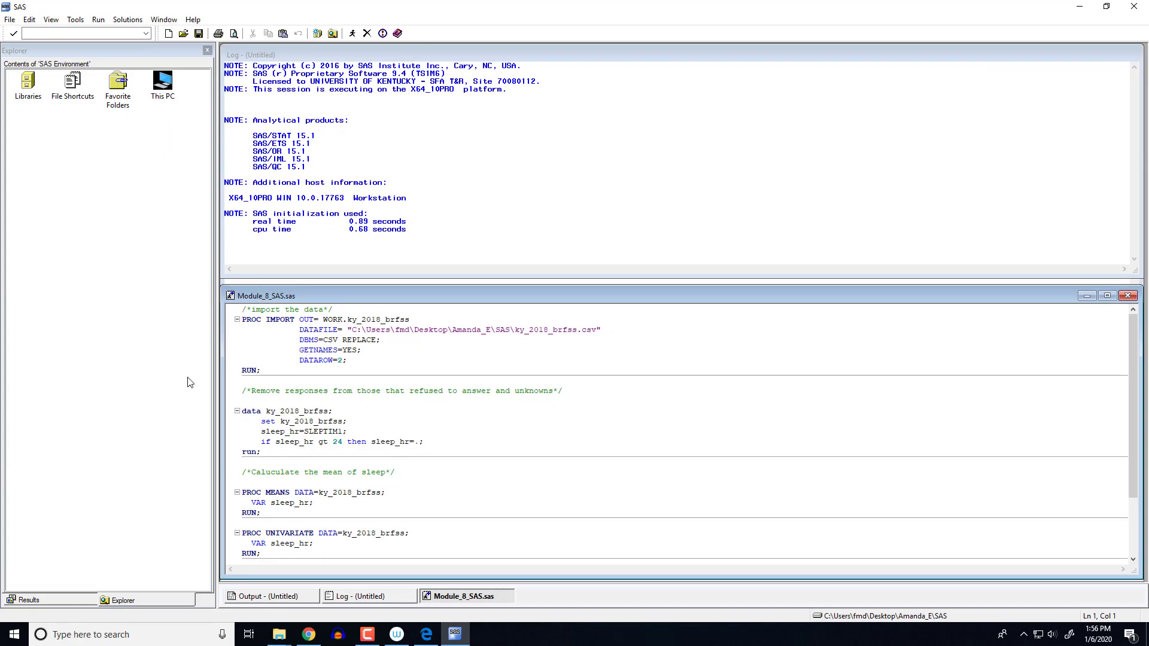
click(280, 371)
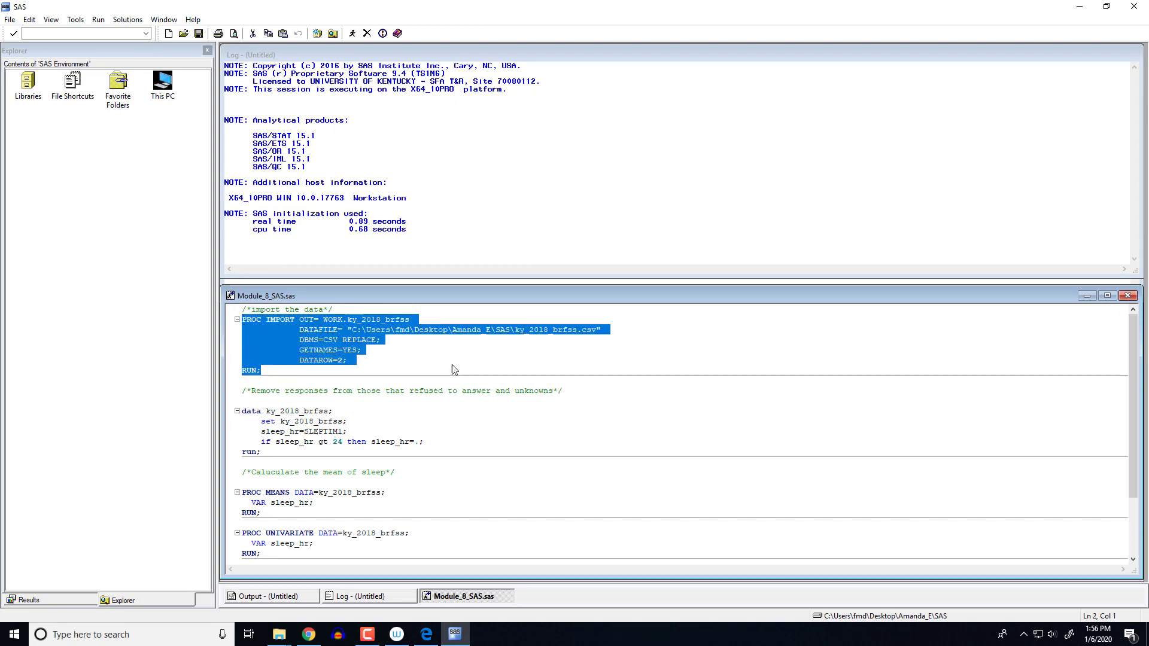
click(351, 360)
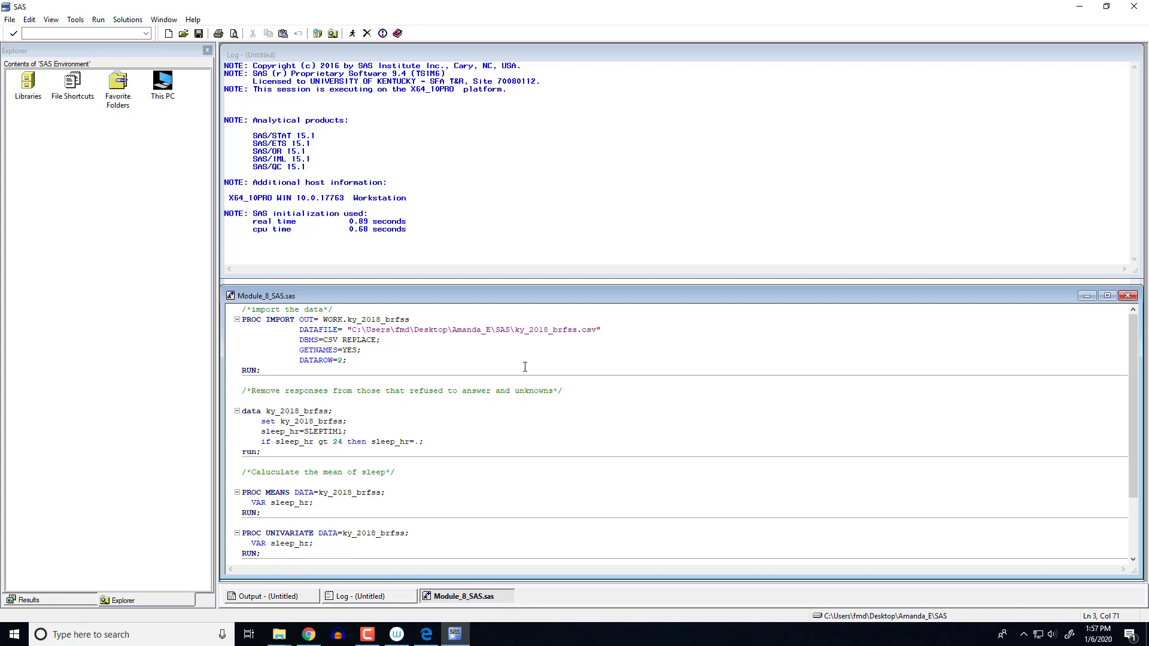
mouse_move(303, 625)
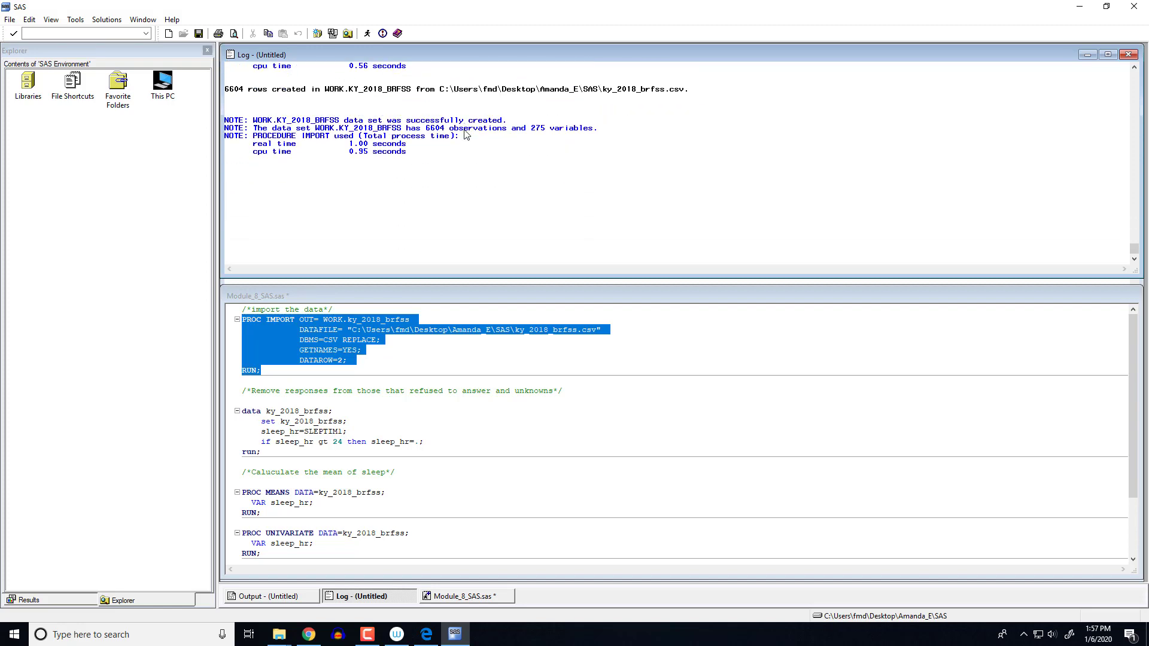
mouse_move(432, 141)
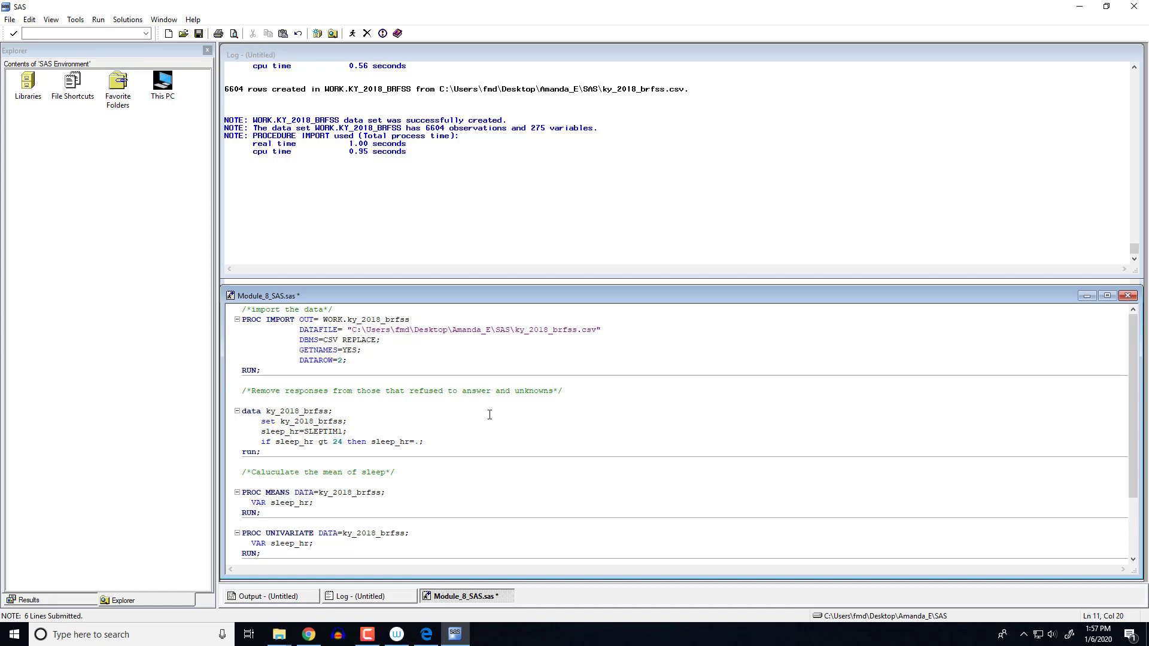
Search the BRFSS codebook for 'sleep' and locate the SLEPTIM1 entry (1–24 hours, 77/99 codes).
click(426, 634)
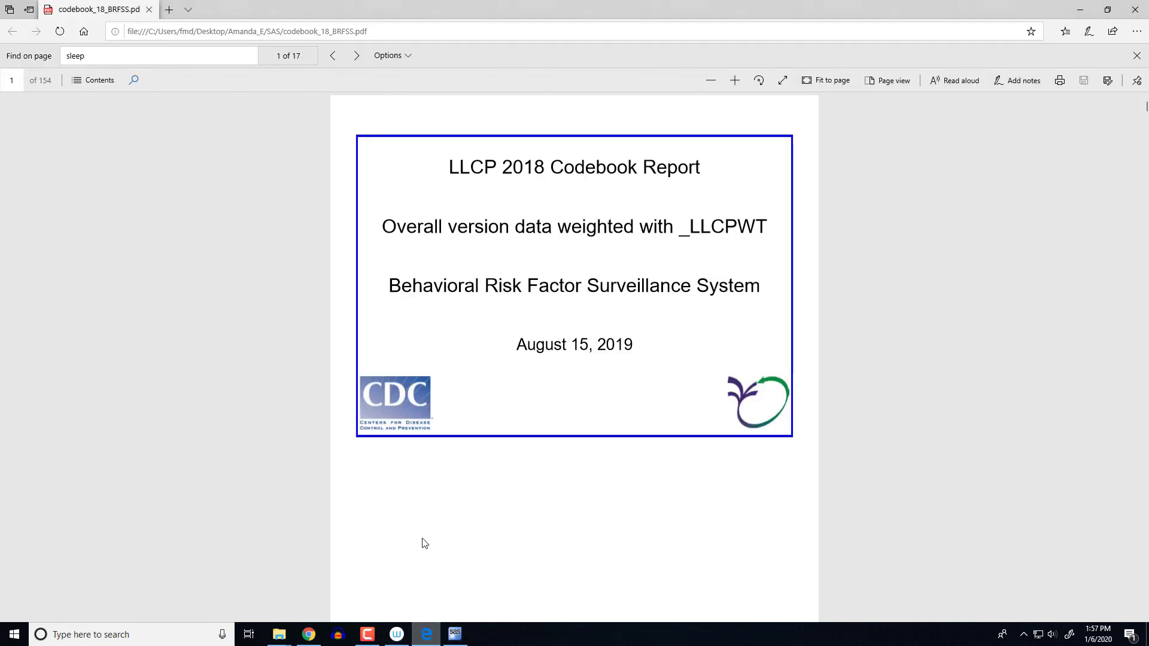
mouse_move(374, 273)
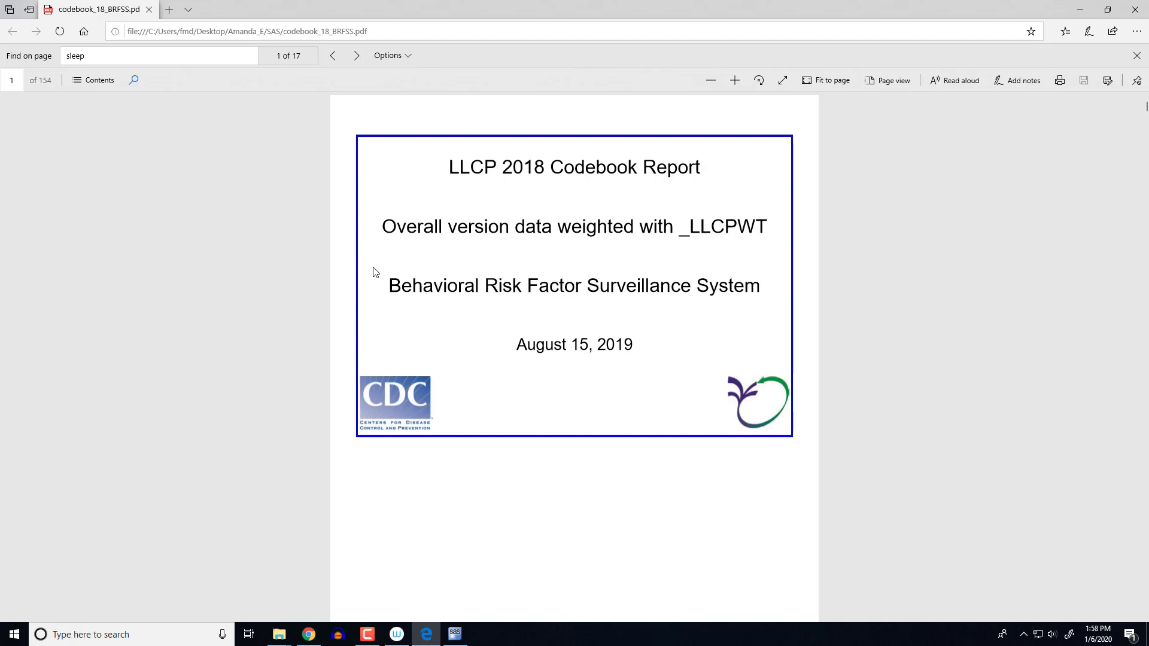
click(146, 55)
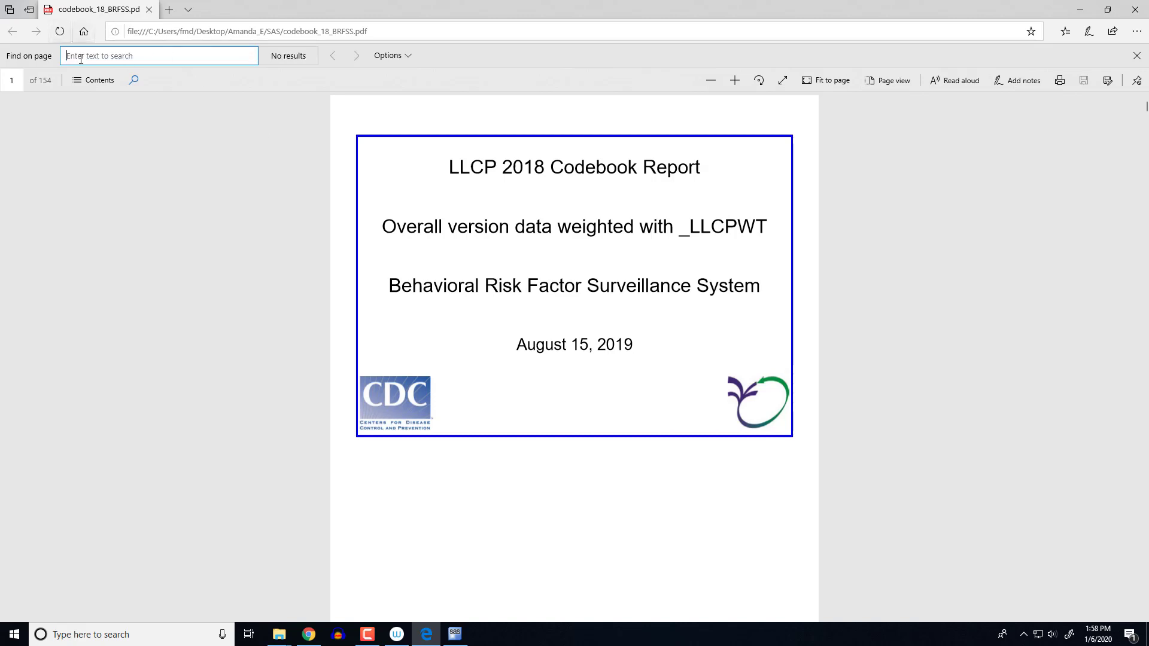
text(sleep)
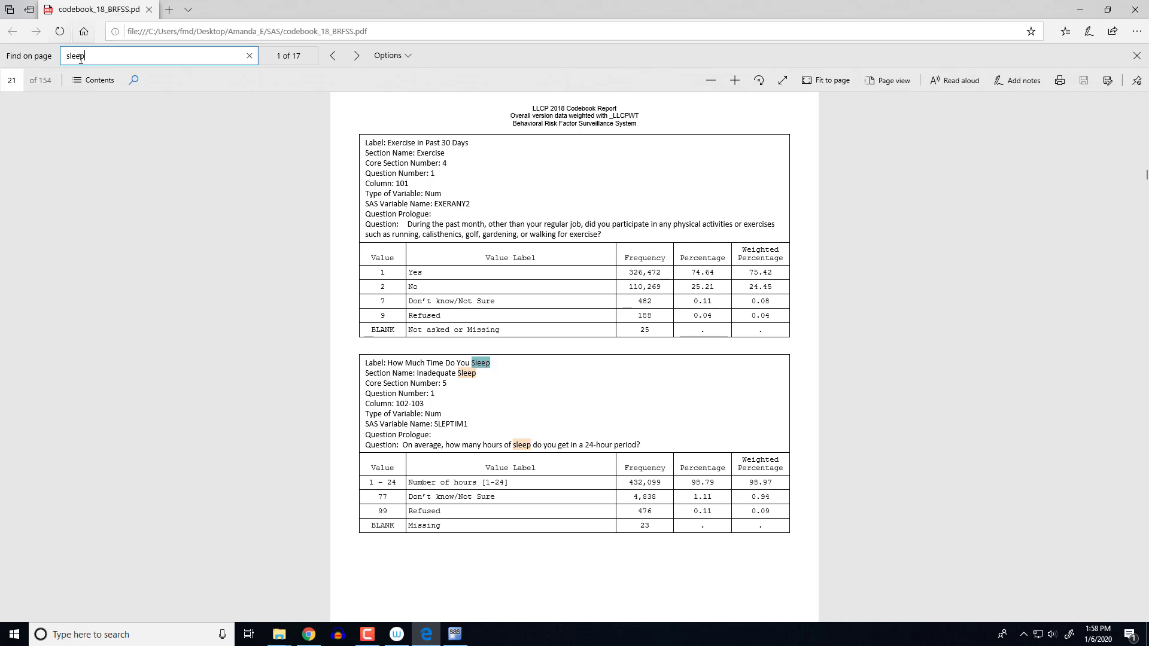
mouse_move(613, 350)
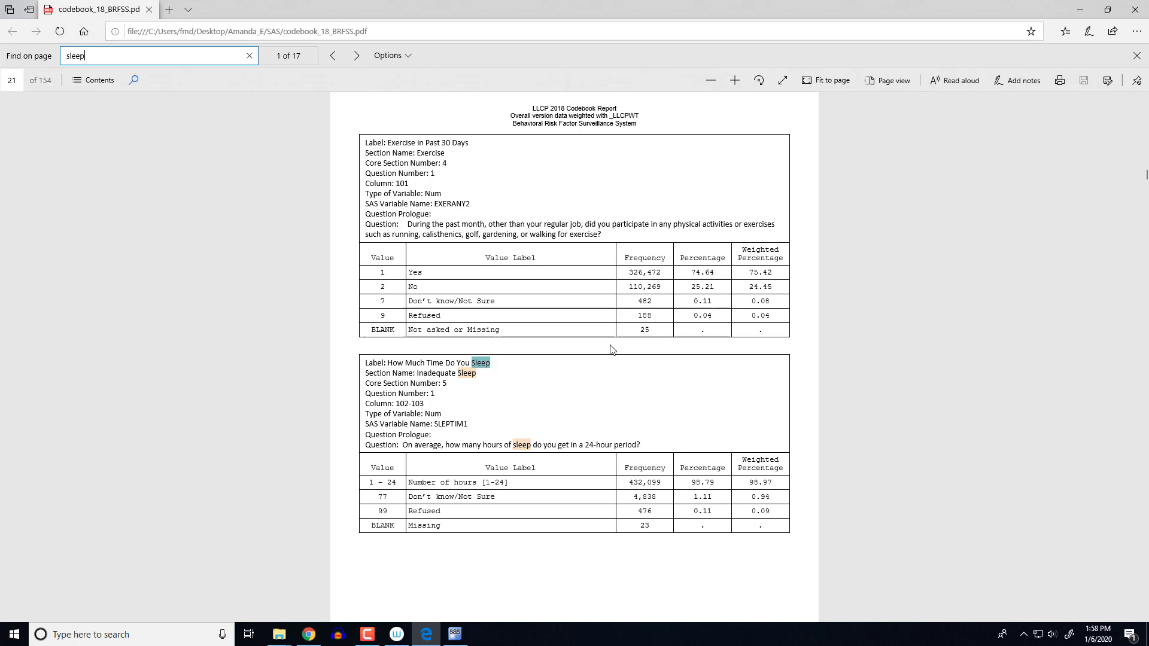
scroll(down, 3)
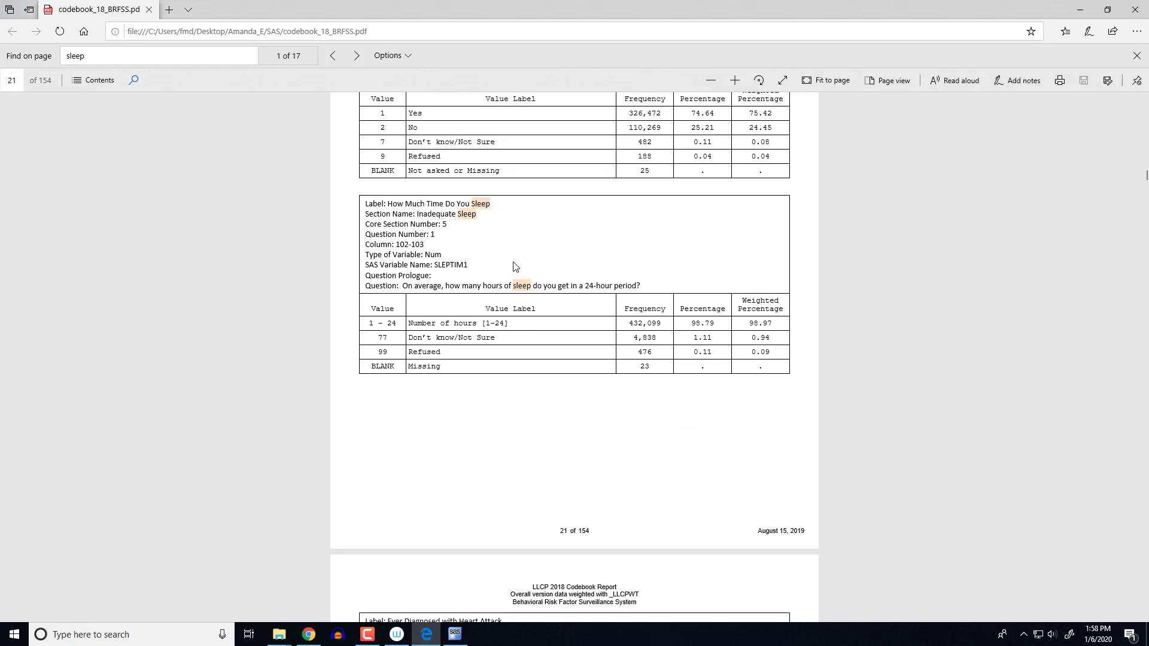
mouse_move(436, 267)
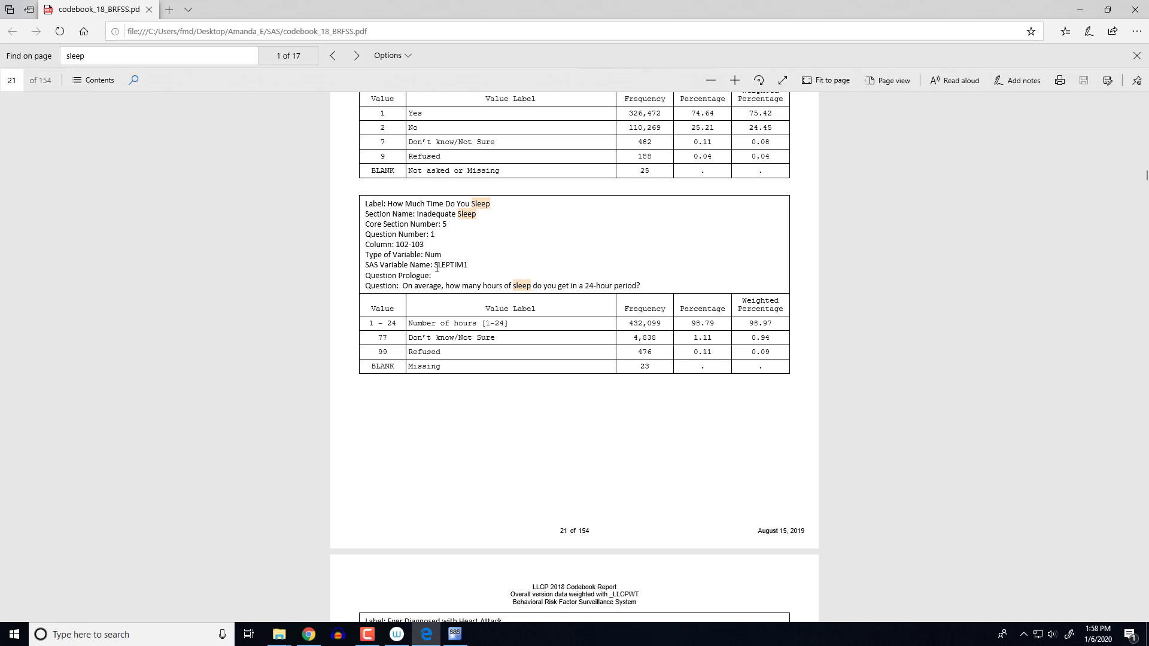
double_click(451, 265)
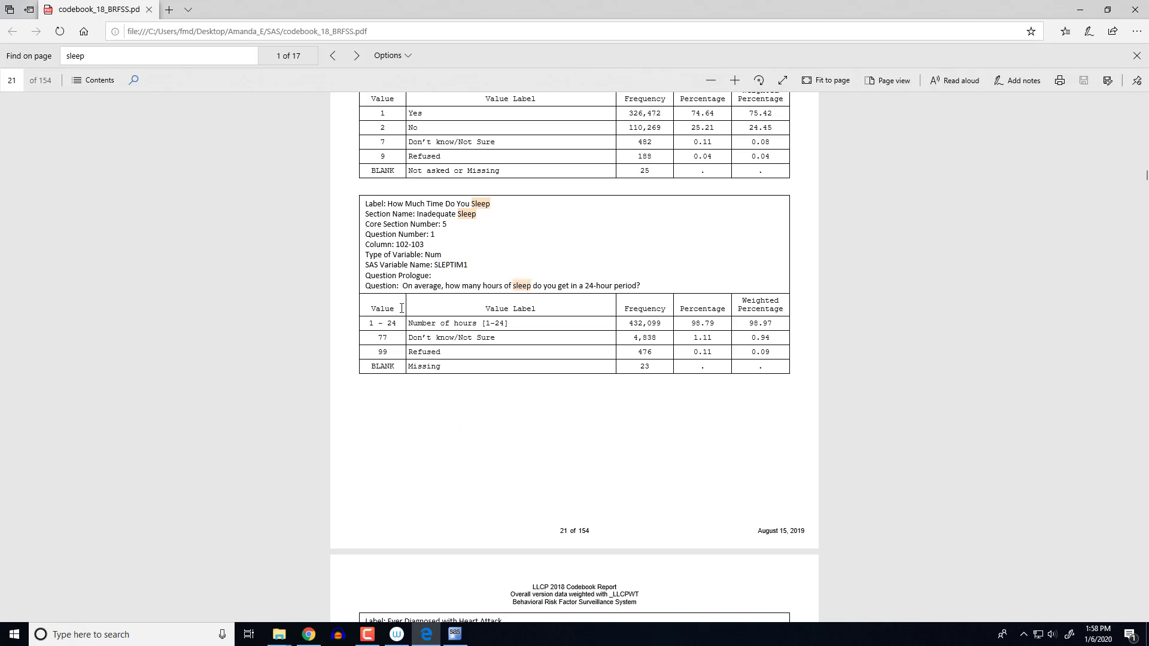
mouse_move(400, 324)
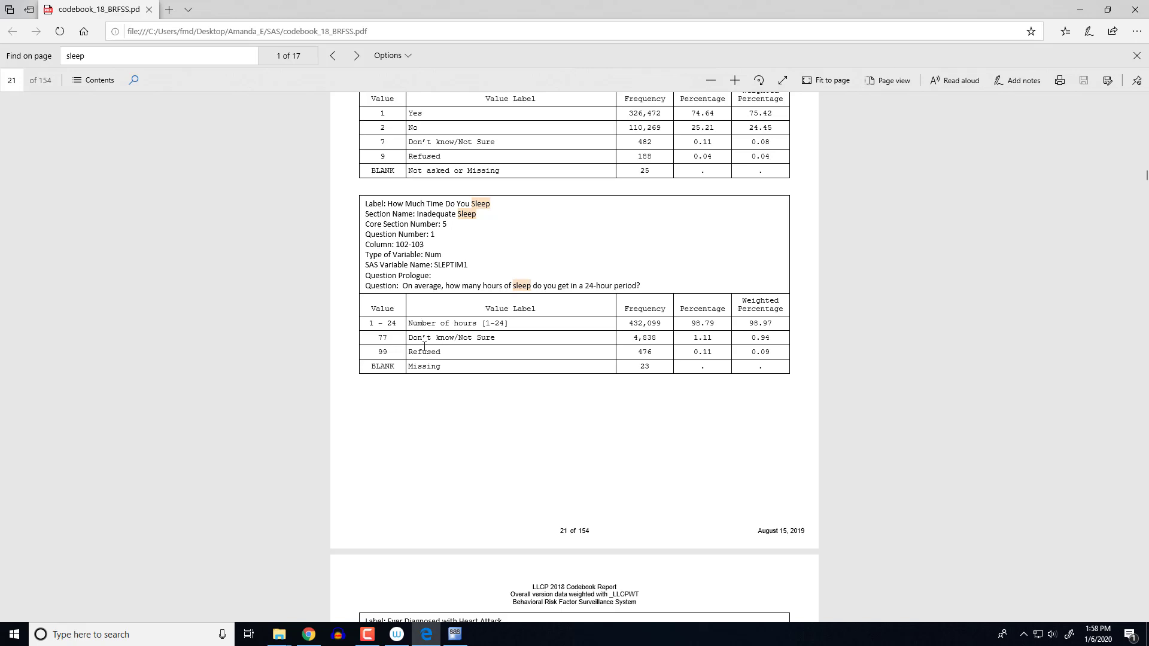
mouse_move(429, 384)
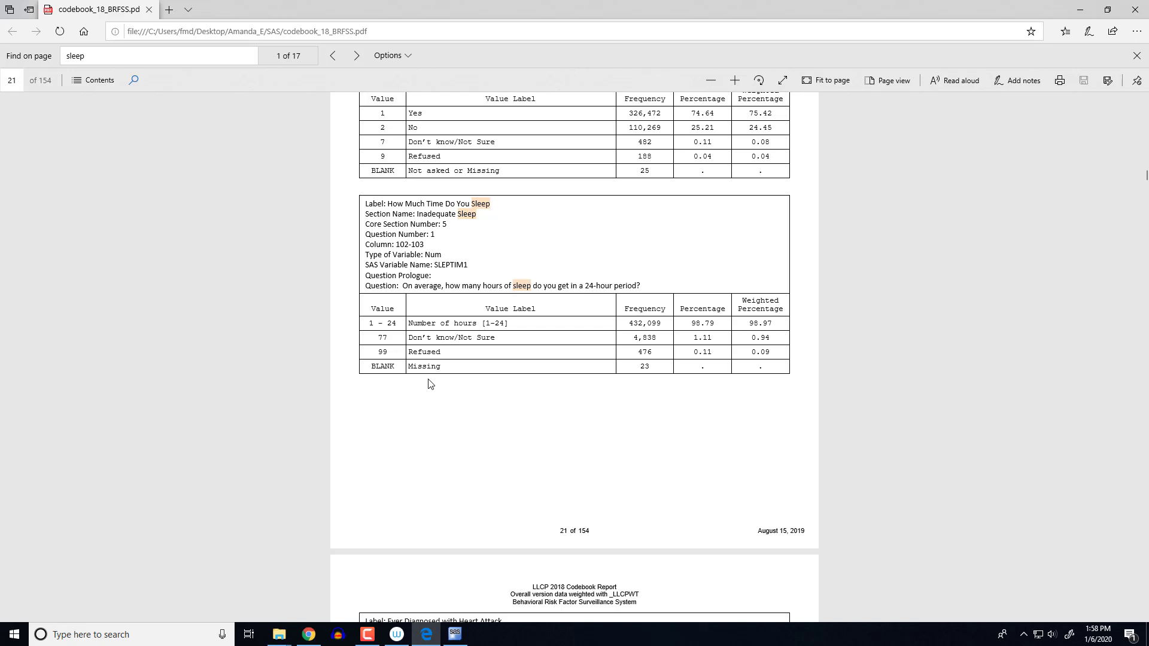
mouse_move(455, 634)
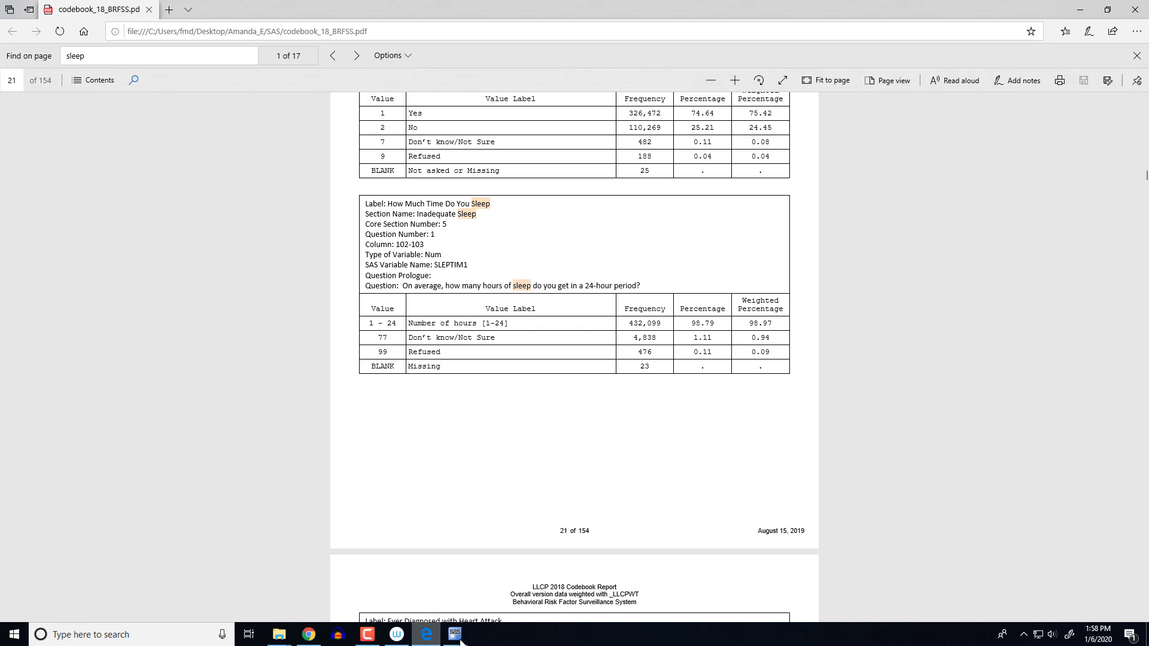
Return to SAS and append '_v2' to the output data set name in the sleep_hr data step.
click(455, 634)
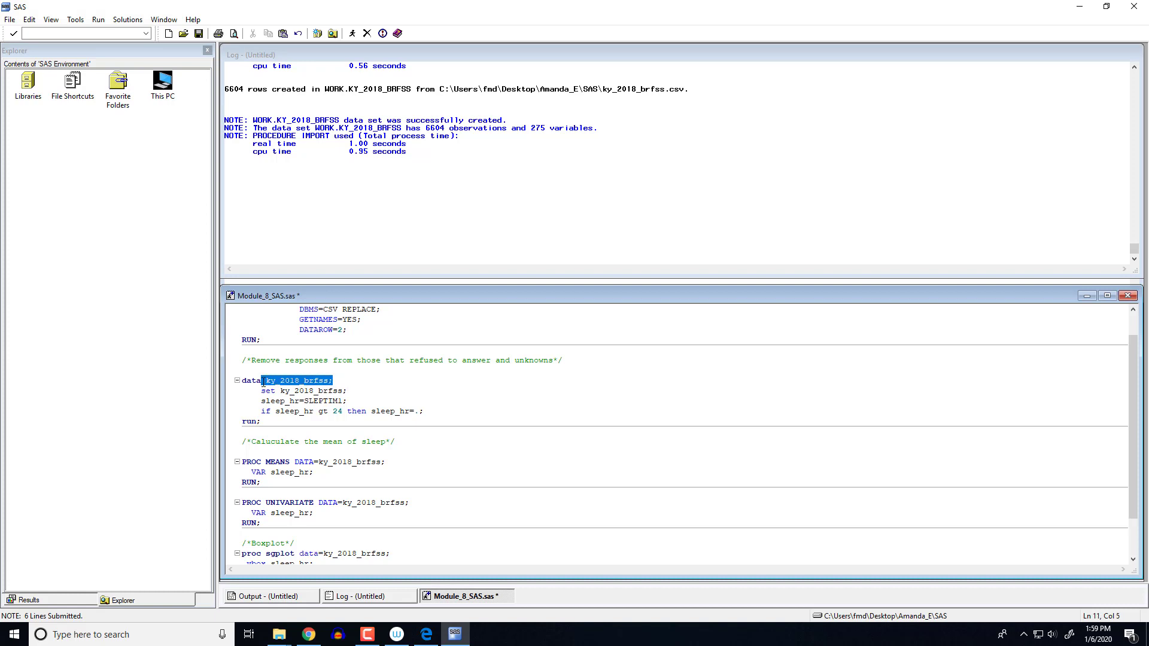
click(372, 382)
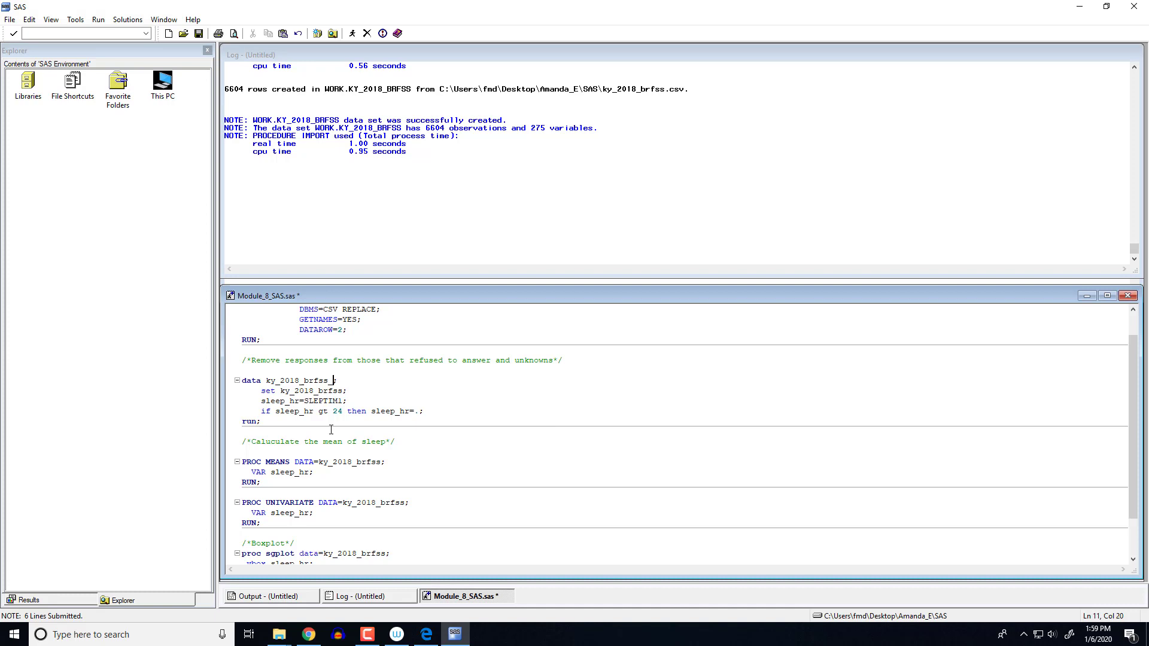
text(_v2)
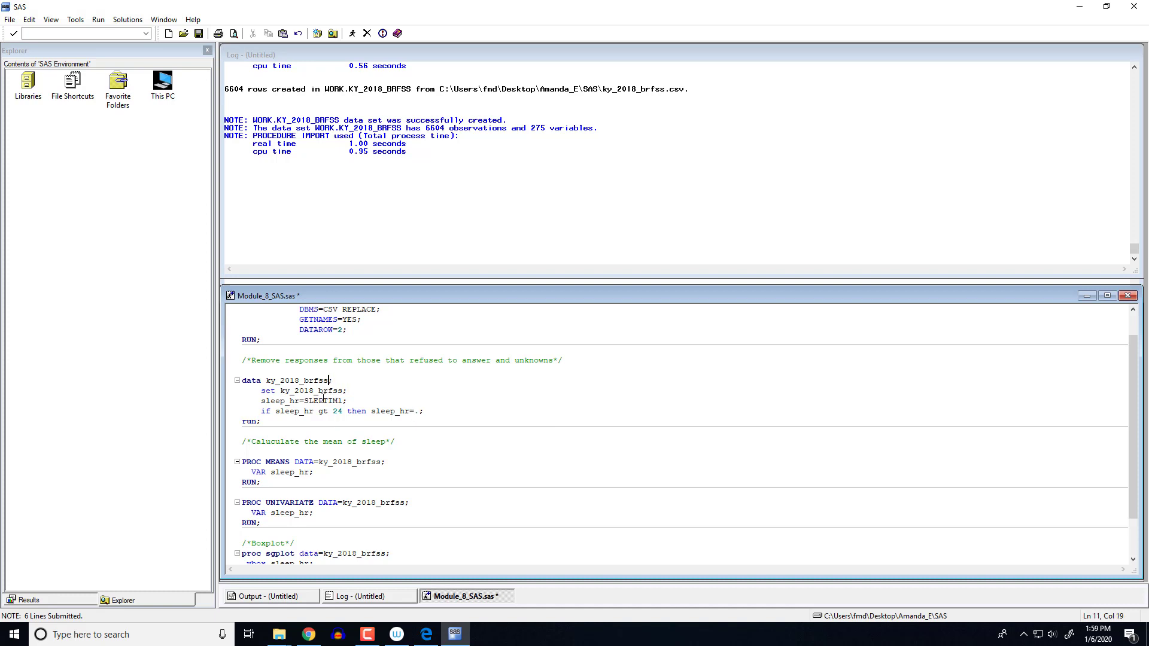
click(351, 391)
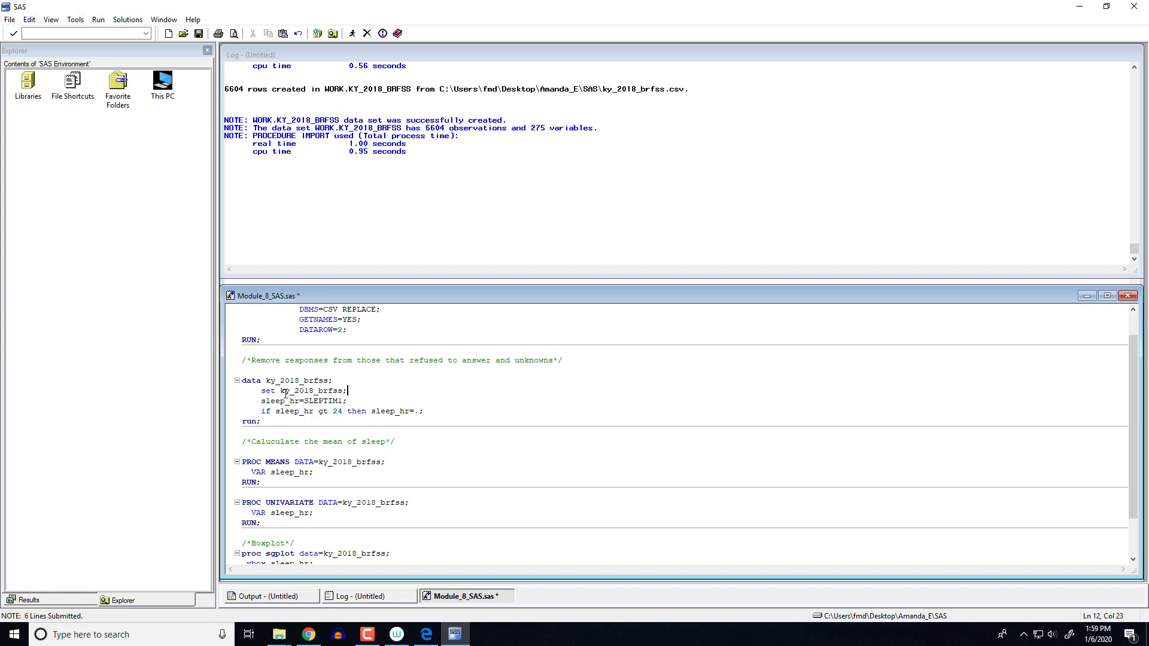
double_click(311, 390)
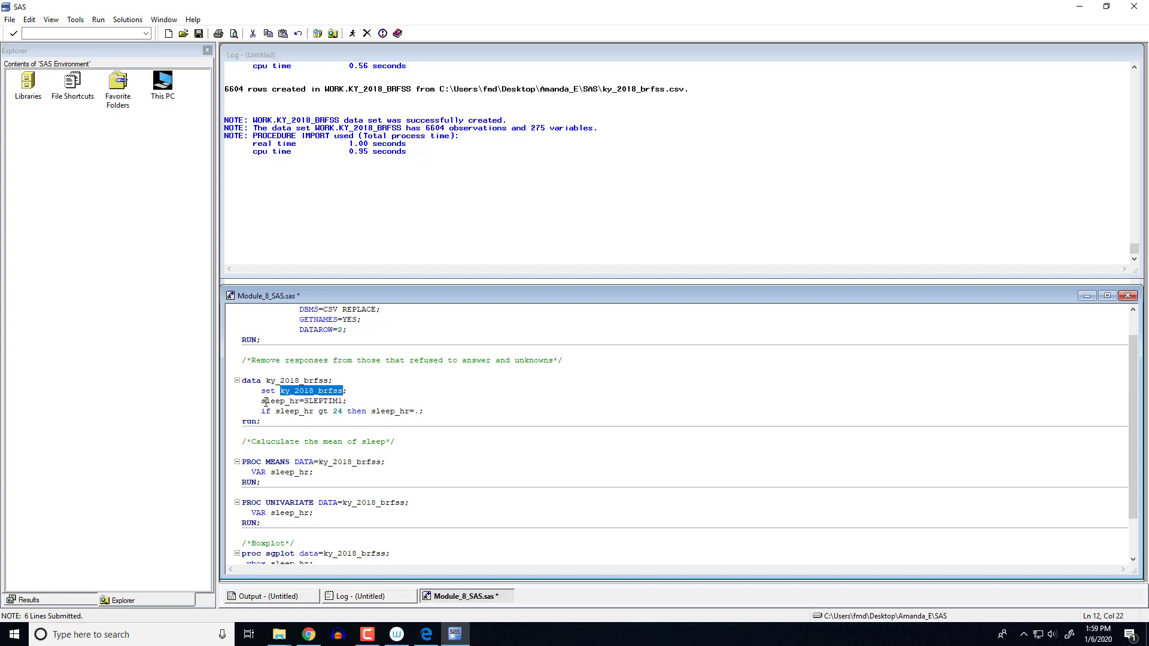
double_click(273, 401)
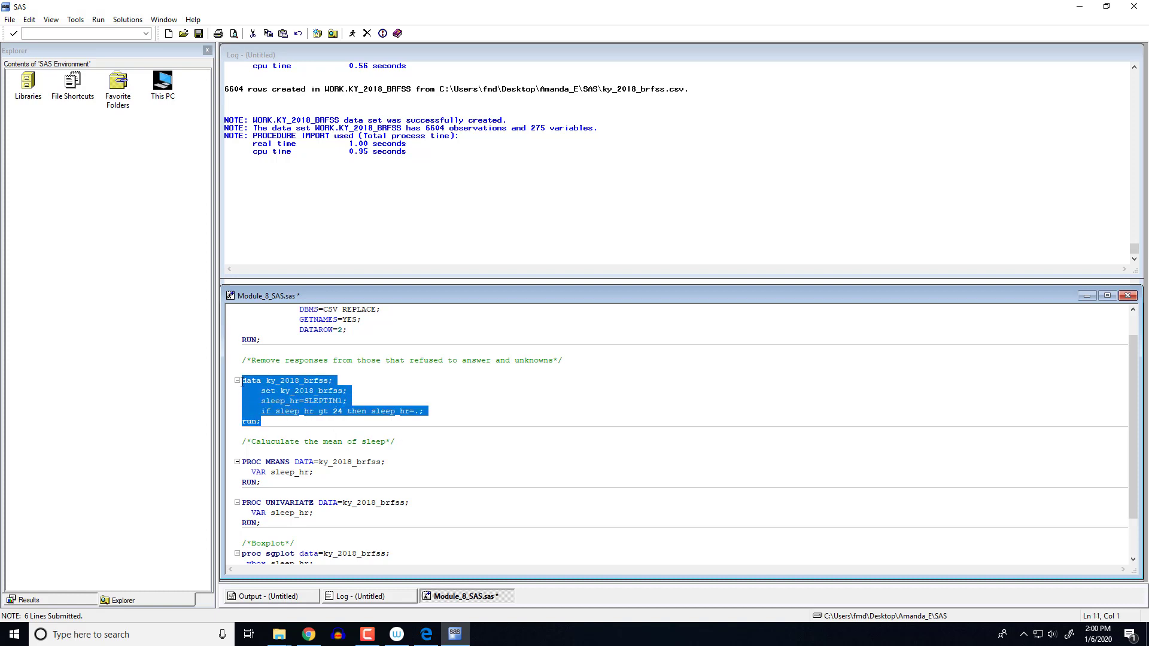
Run the sleep_hr recode data step; the log reports 6604 observations and 276 variables.
click(350, 34)
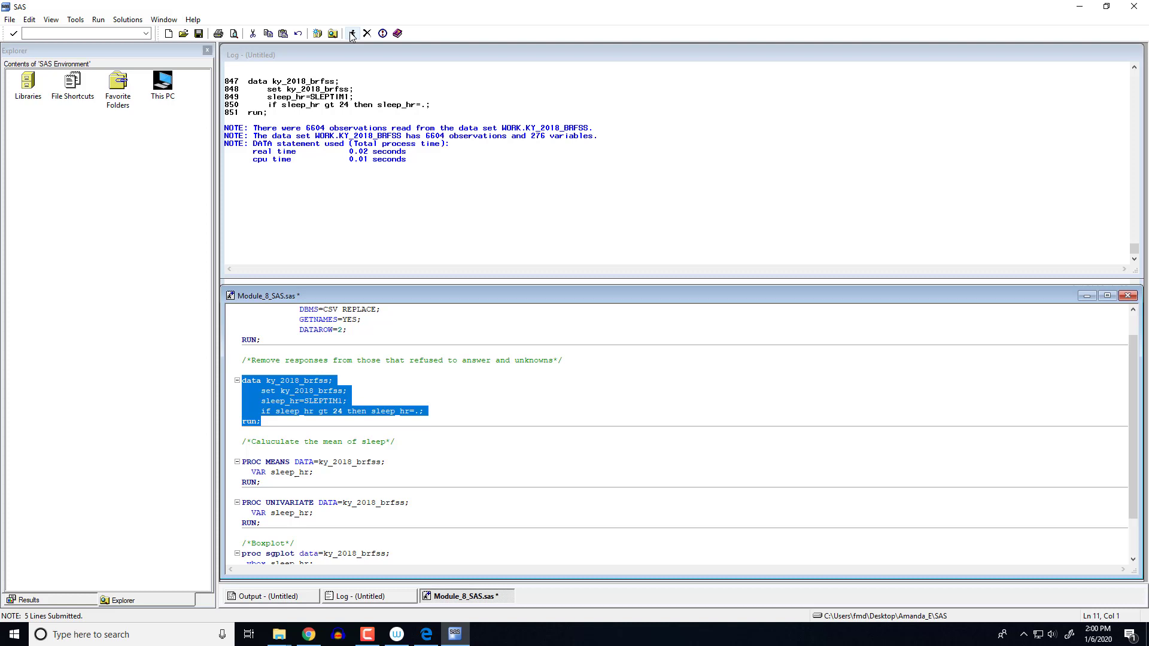
click(366, 595)
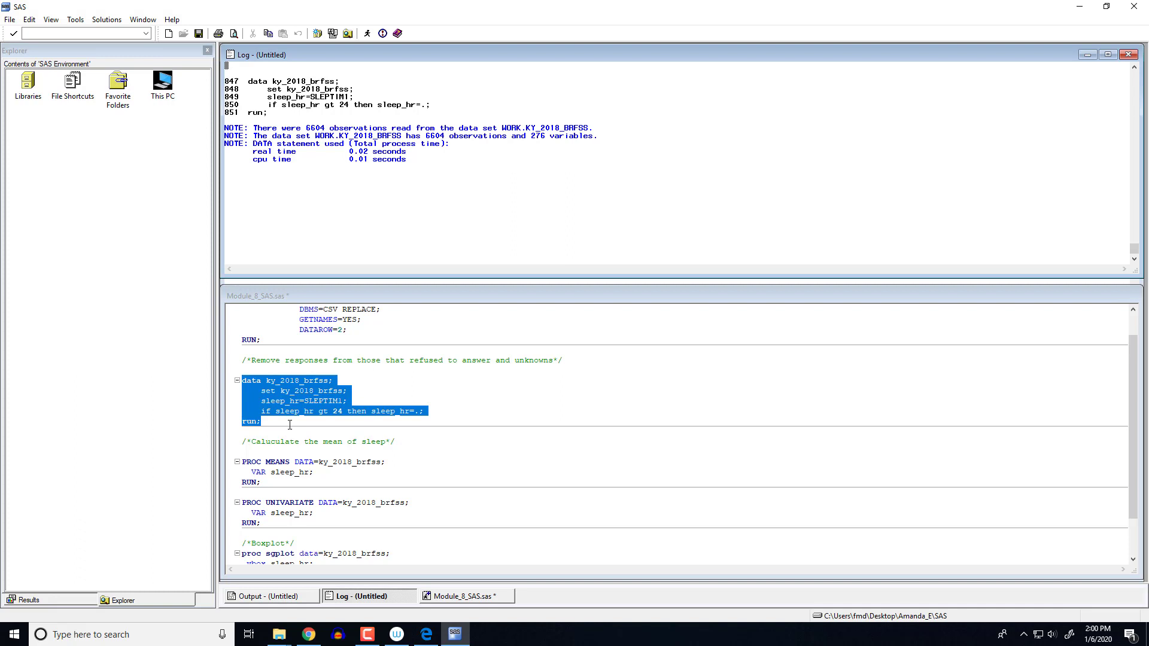
click(351, 34)
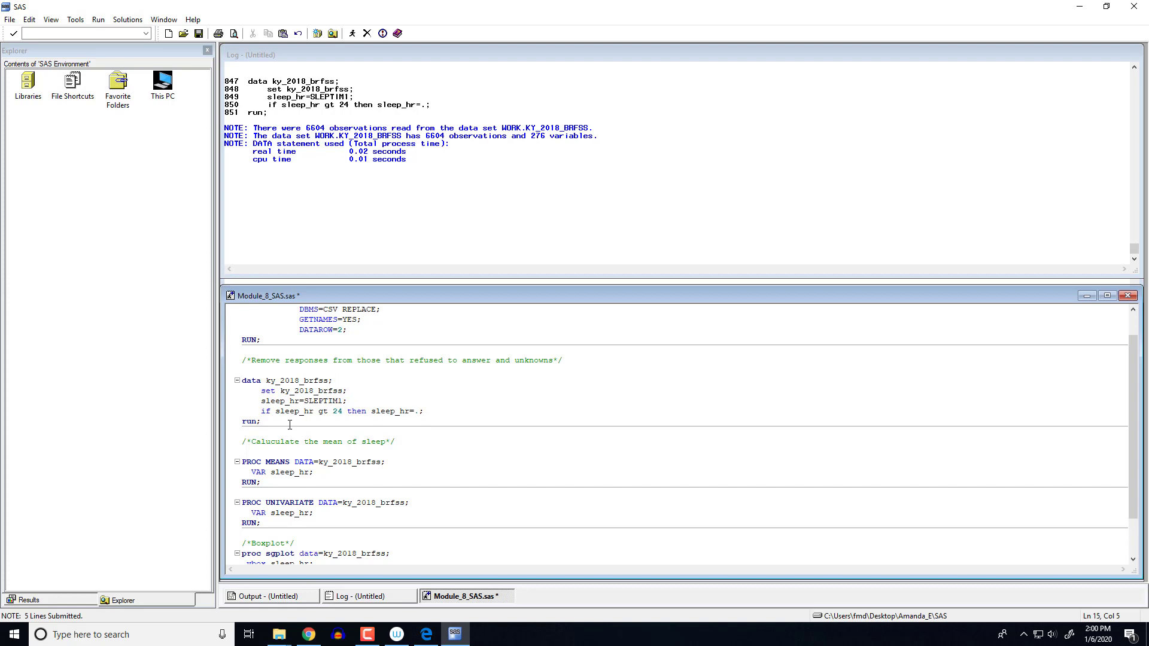
Run PROC MEANS on sleep_hr (N 6505, mean 6.896, range 1–24) and return to the code.
scroll(down, 3)
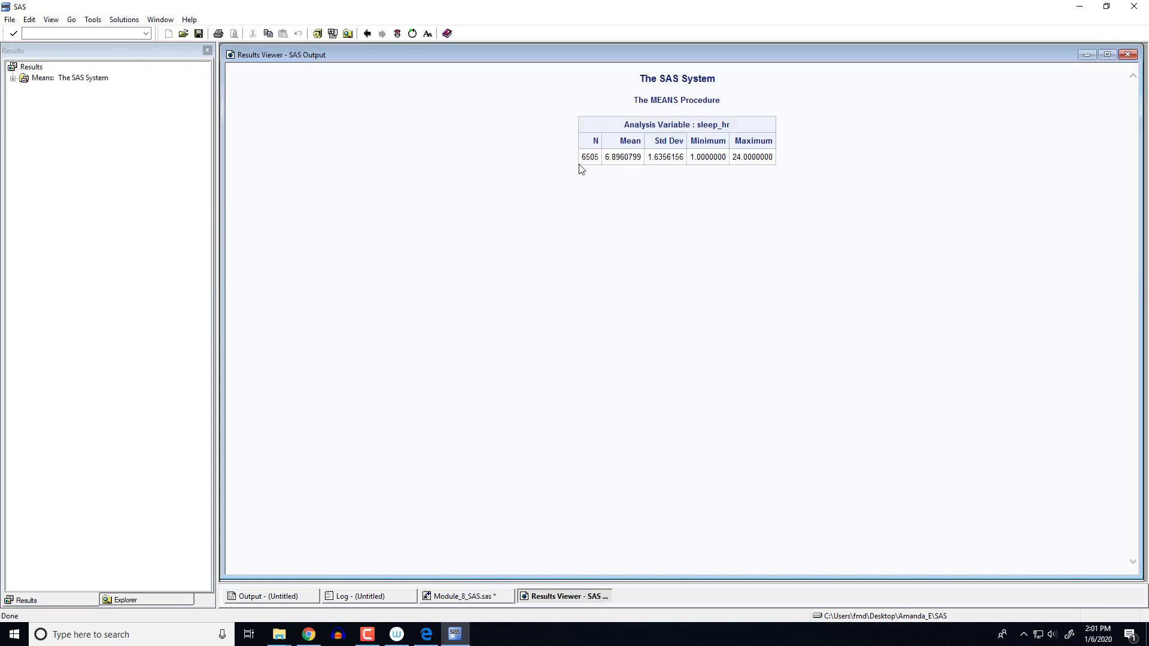
mouse_move(657, 73)
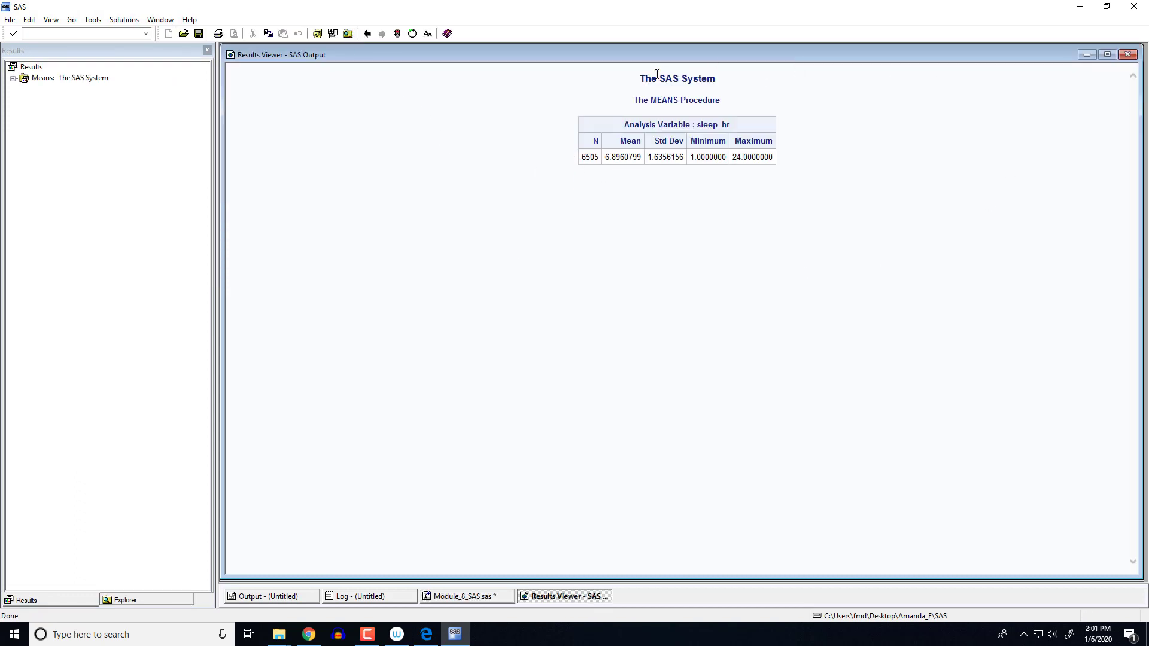
mouse_move(694, 93)
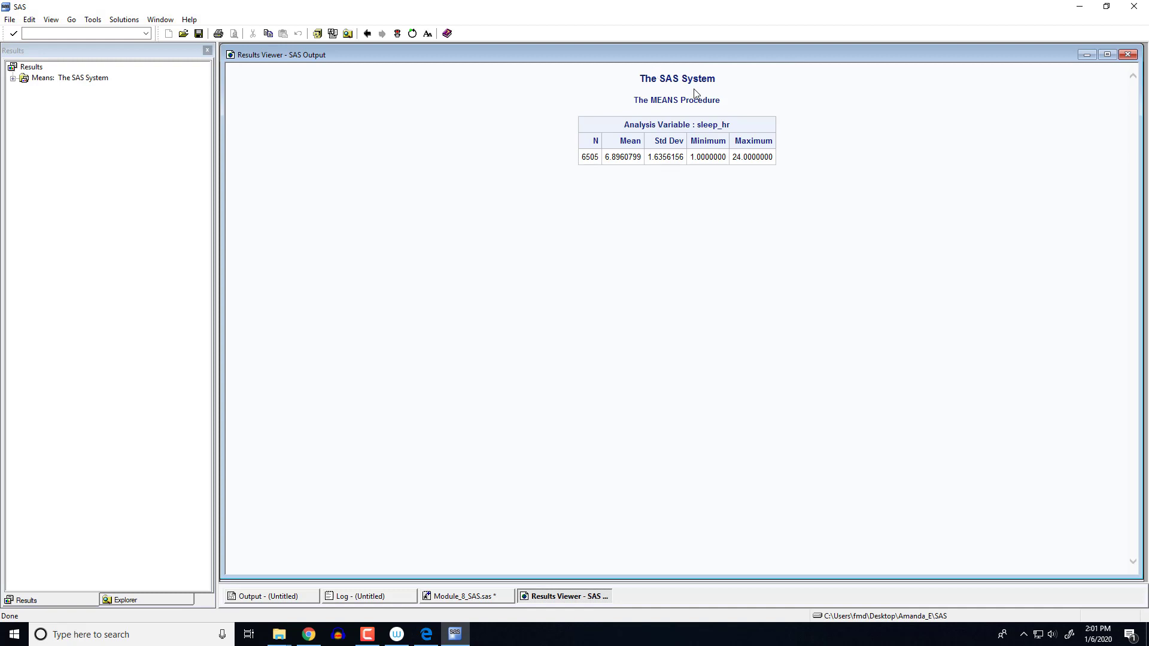
mouse_move(582, 169)
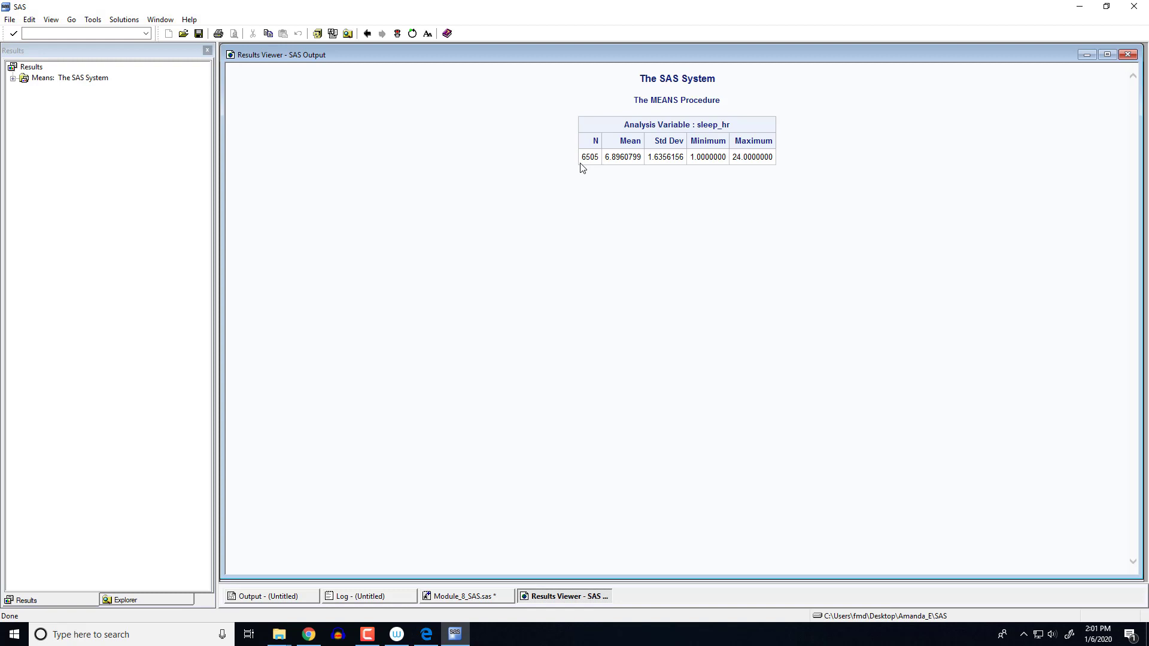
mouse_move(702, 169)
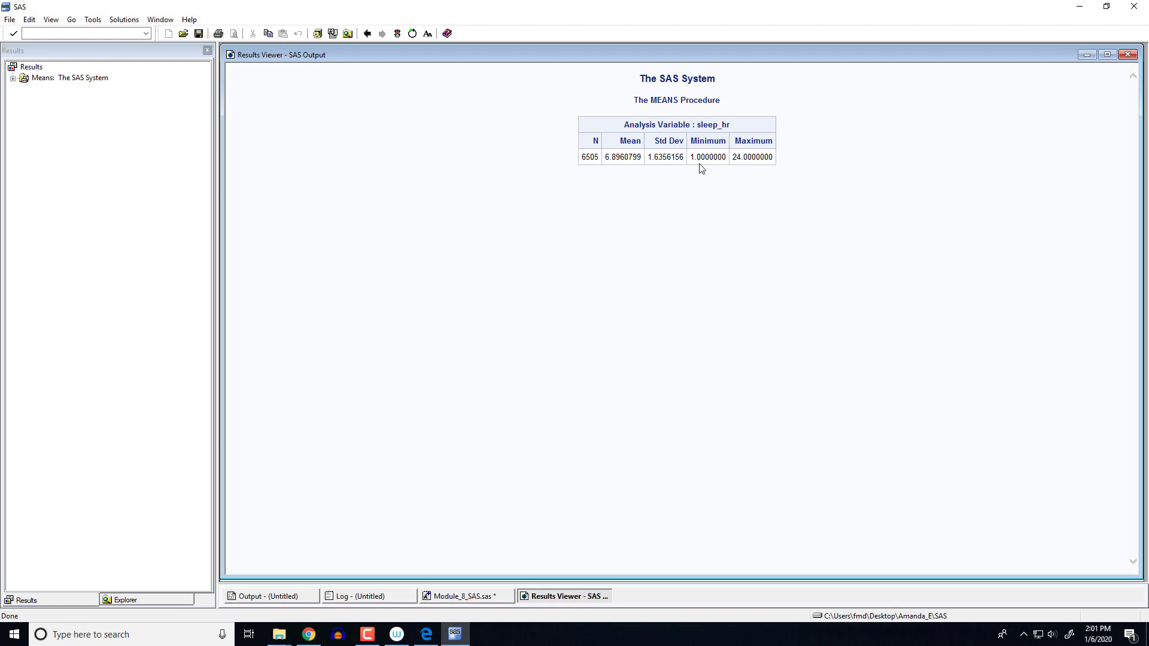
mouse_move(759, 156)
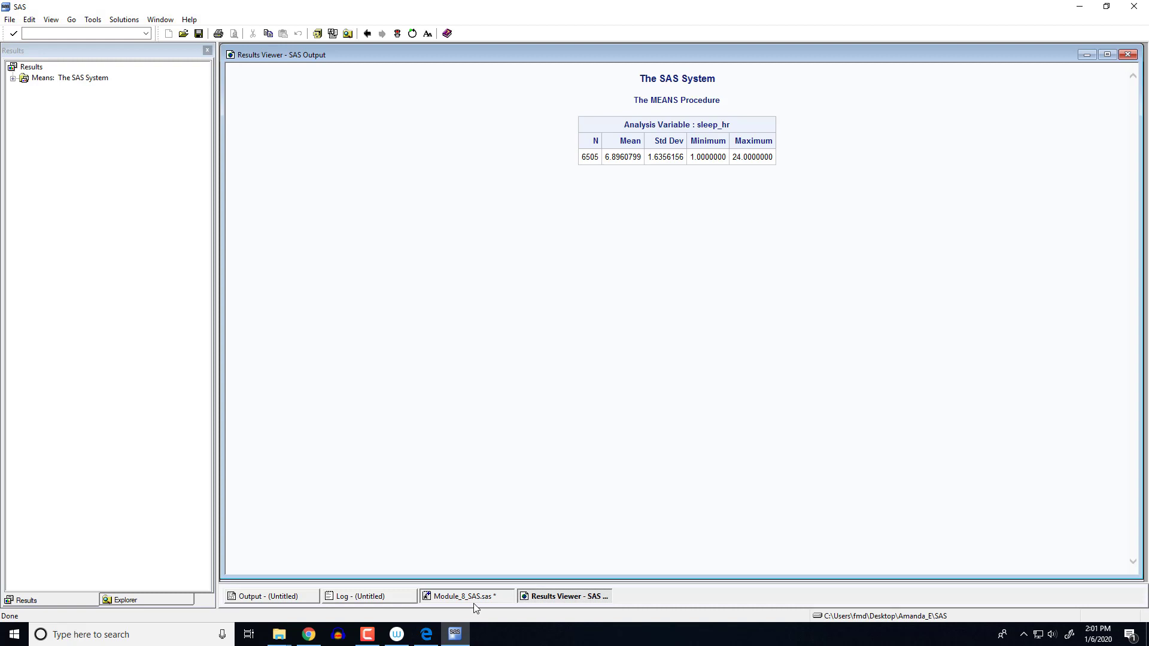
click(463, 596)
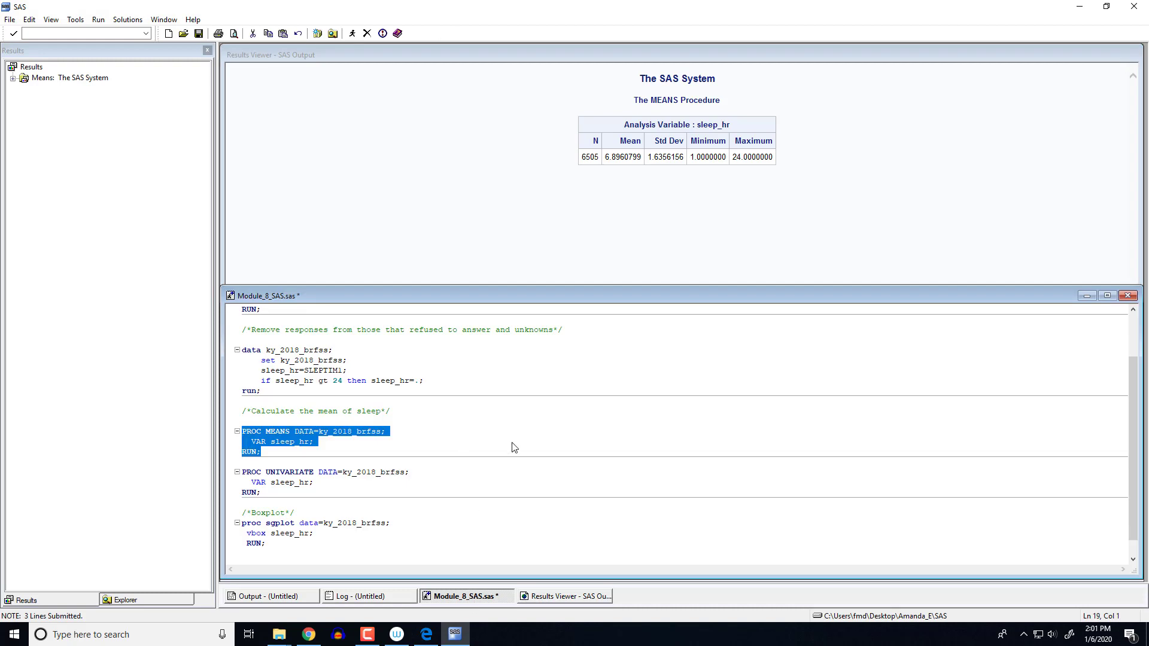
Run PROC UNIVARIATE on sleep_hr and review moments, median 7, mode 8 and the quantiles table.
scroll(down, 3)
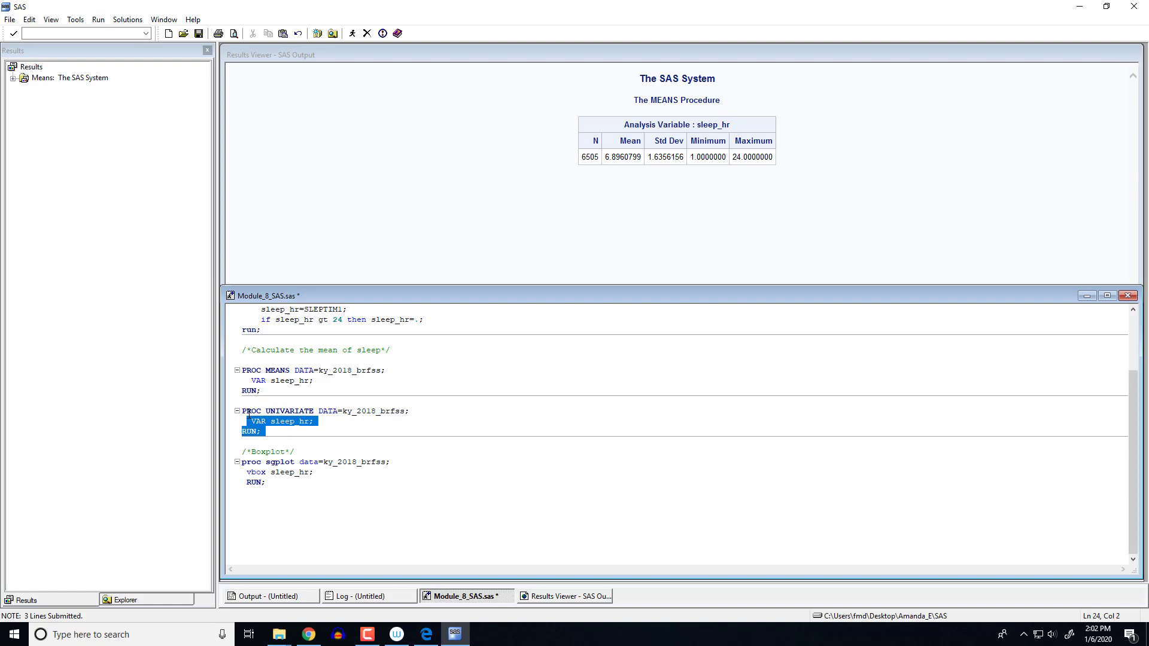
click(351, 34)
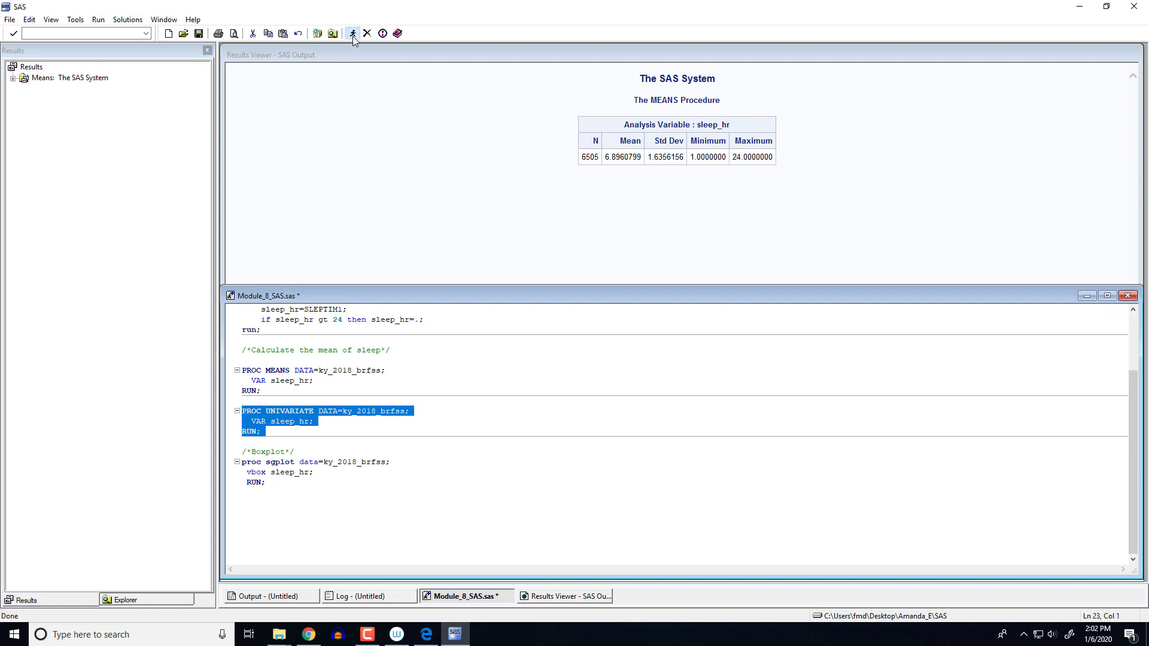
click(352, 34)
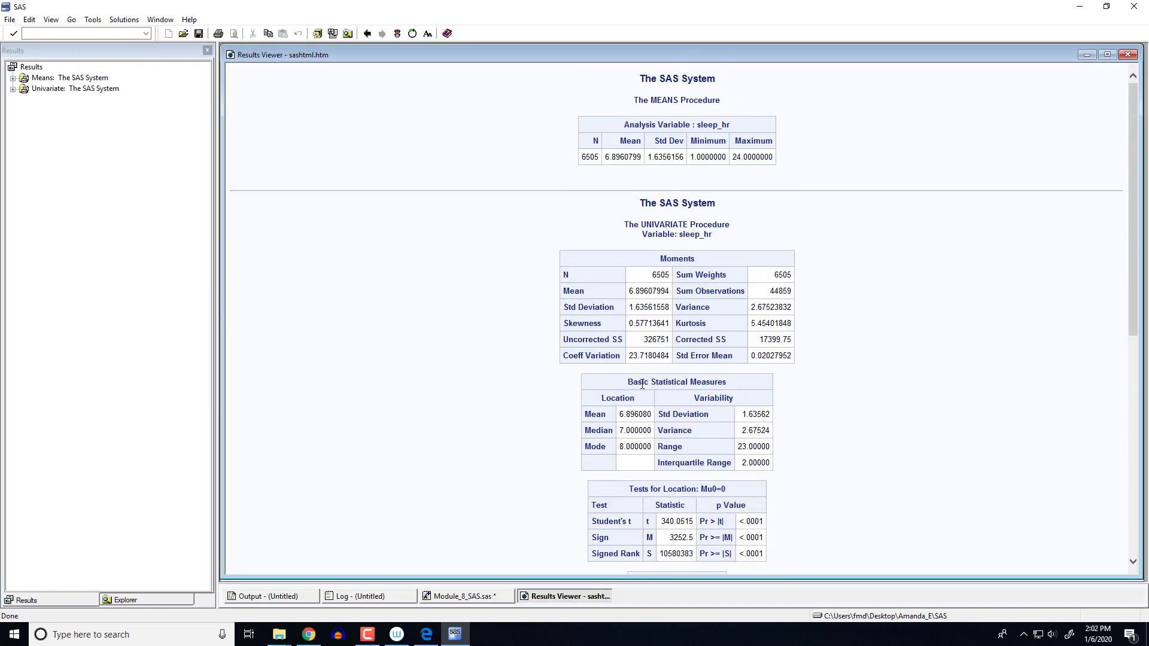
scroll(down, 3)
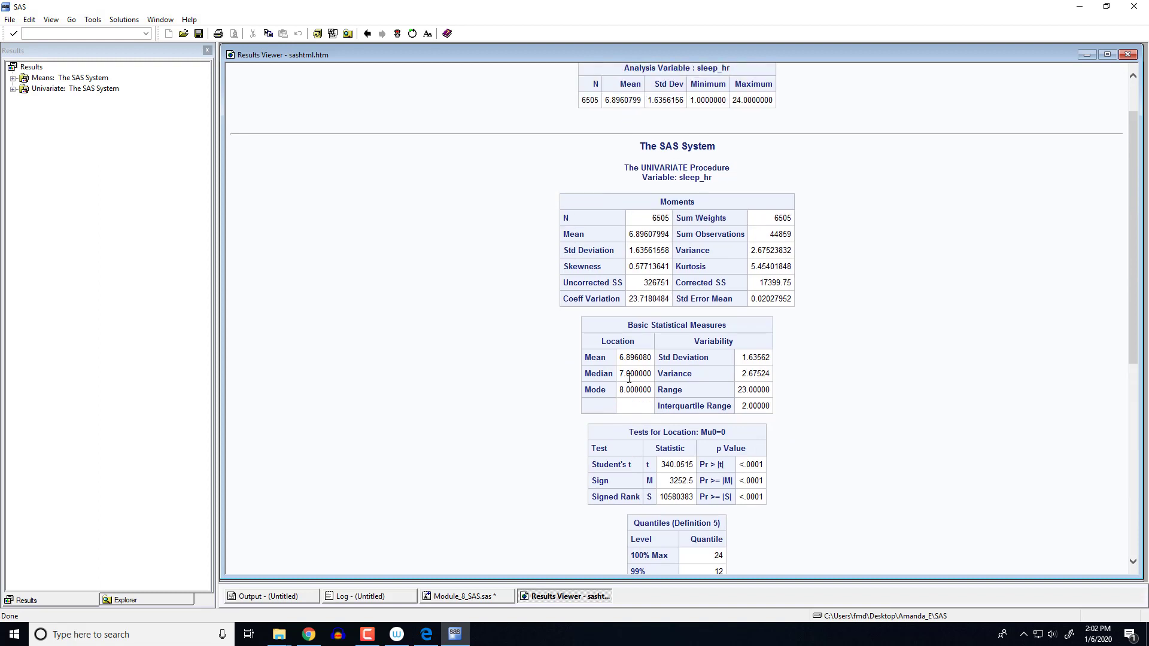
scroll(down, 3)
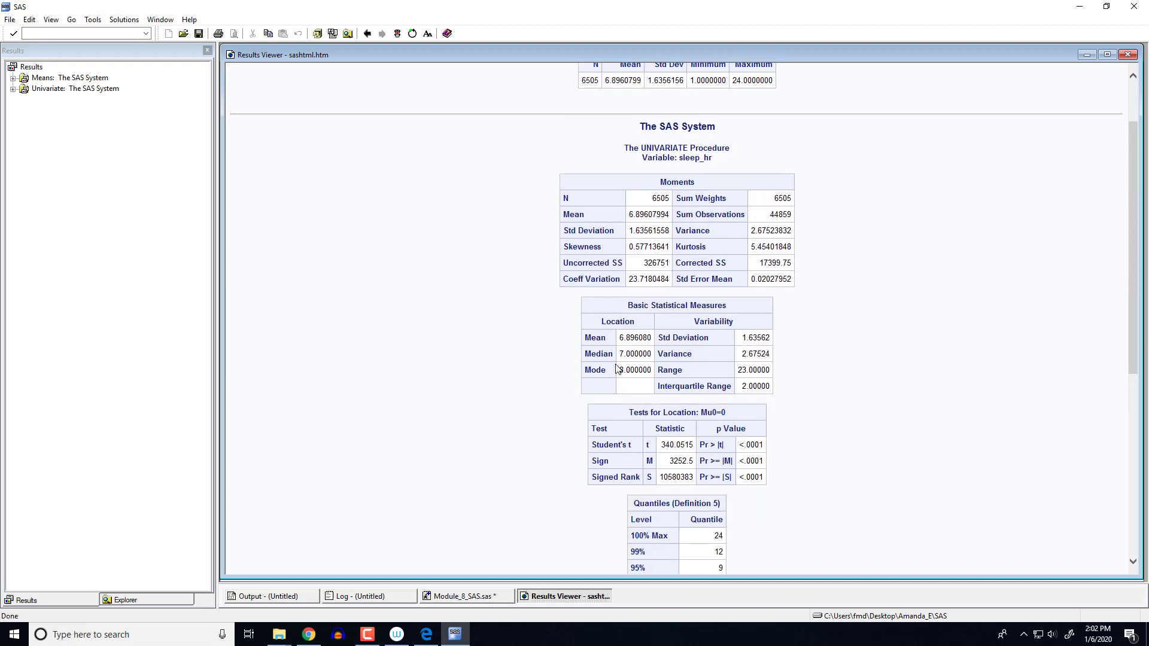
mouse_move(619, 311)
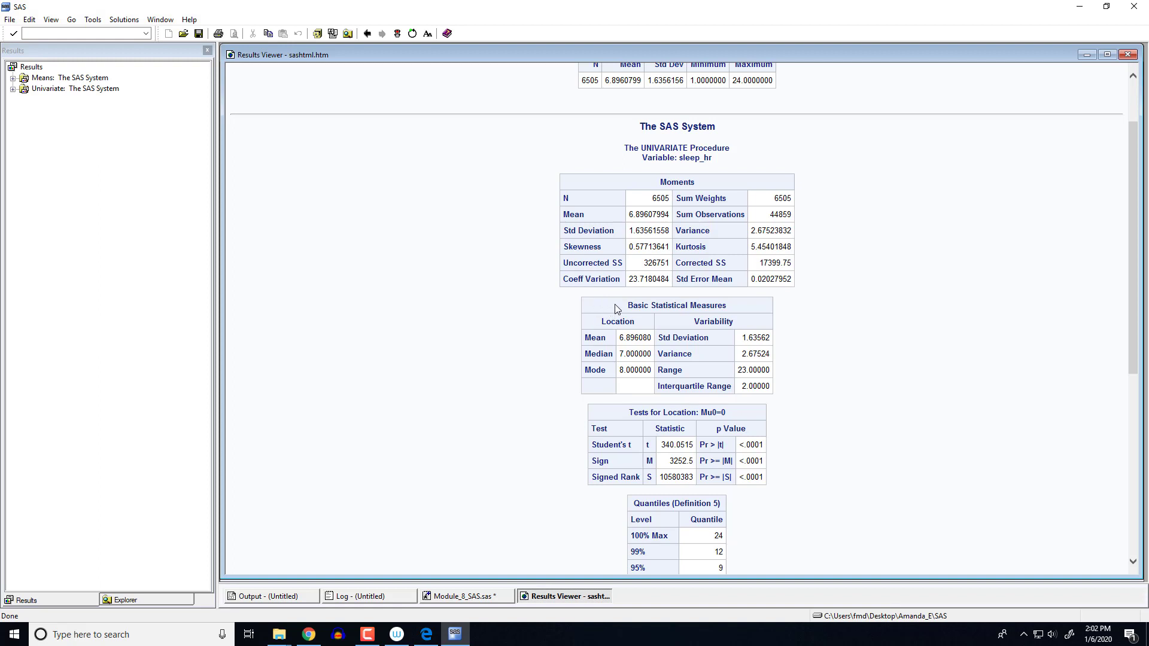
double_click(675, 305)
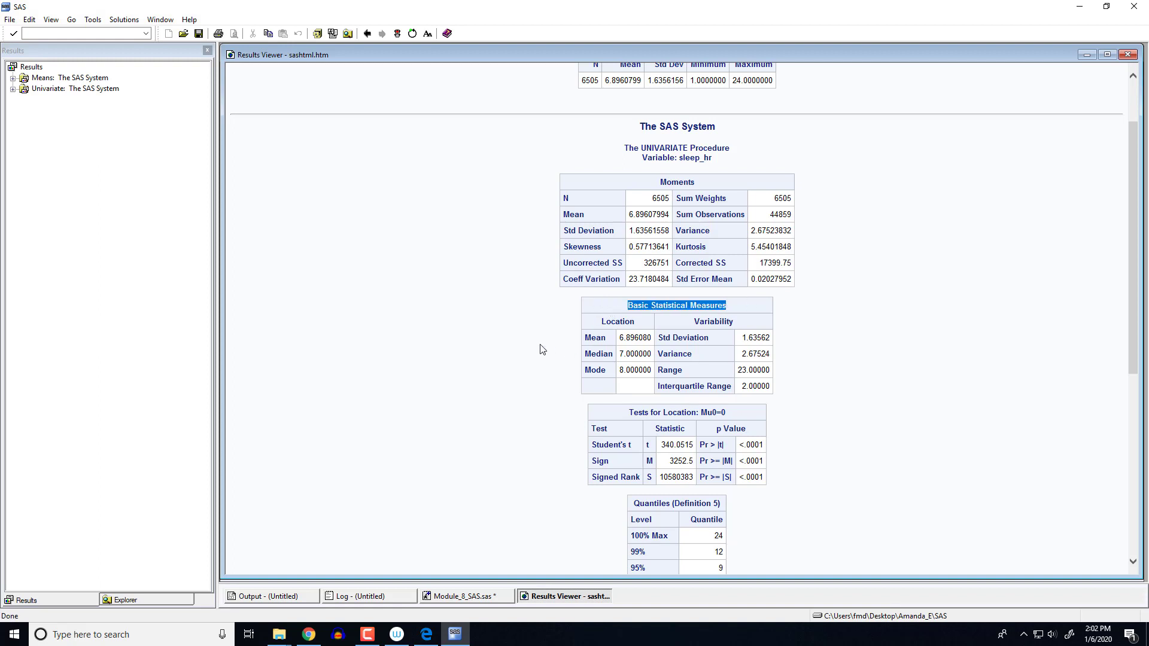
scroll(down, 3)
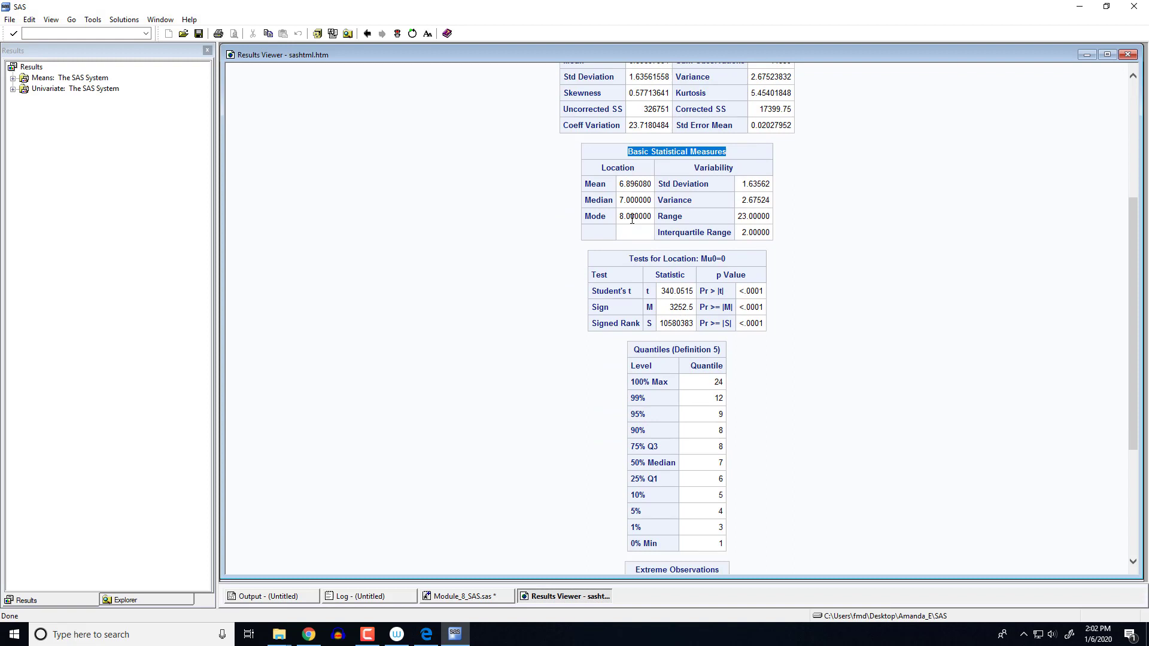
mouse_move(622, 194)
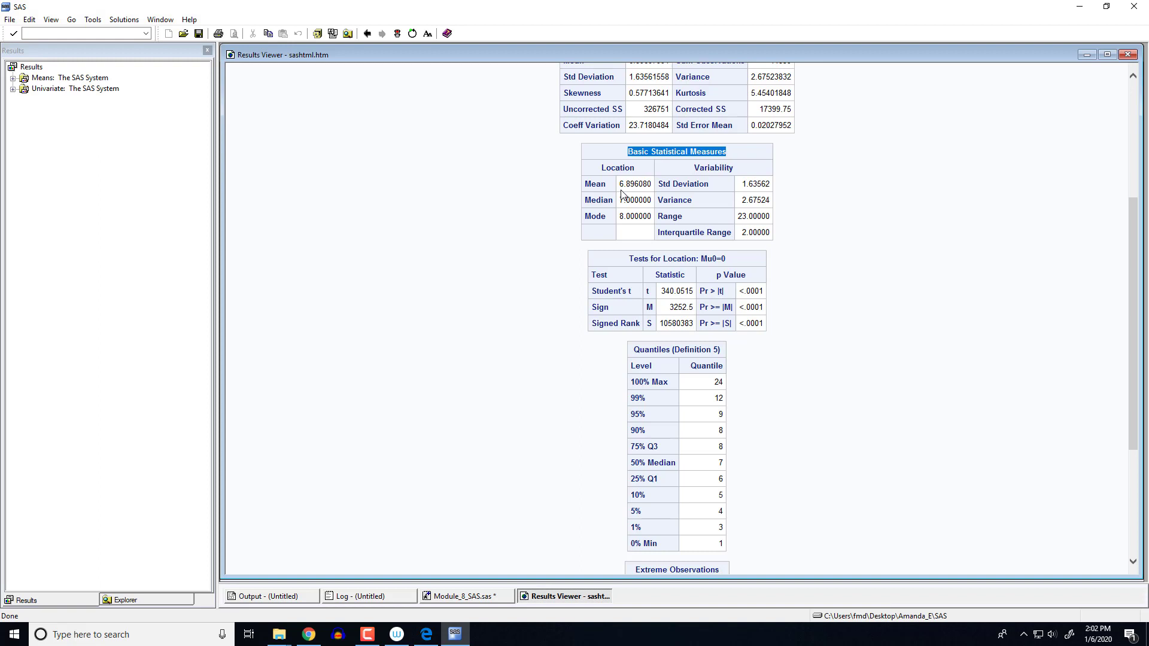
mouse_move(619, 231)
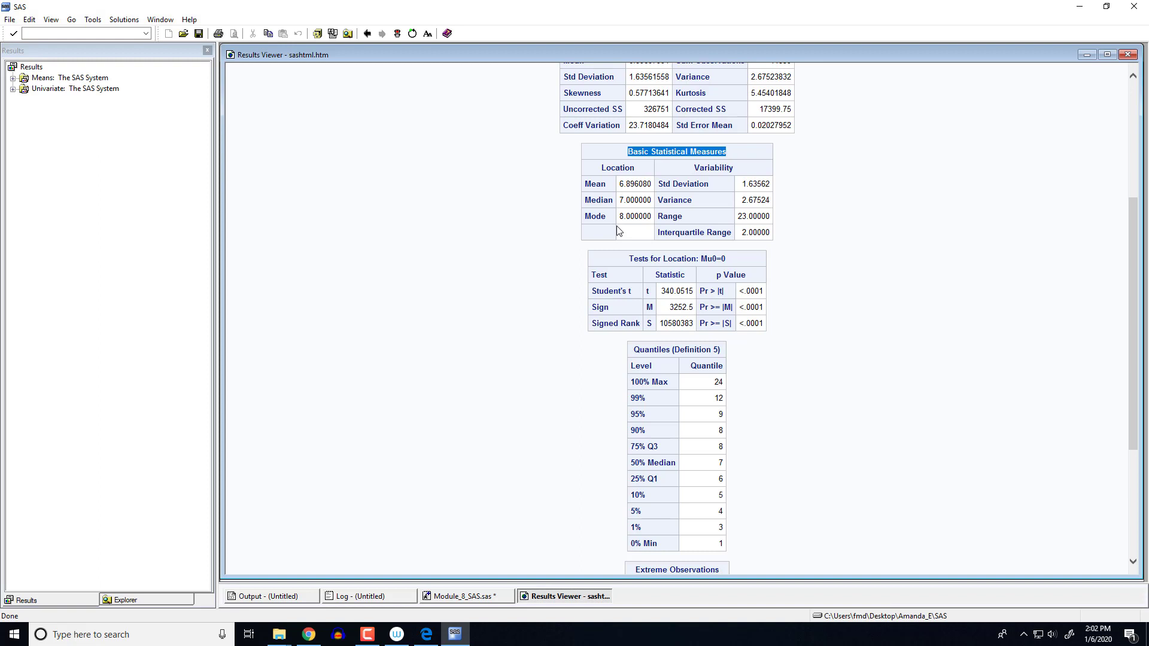
mouse_move(786, 213)
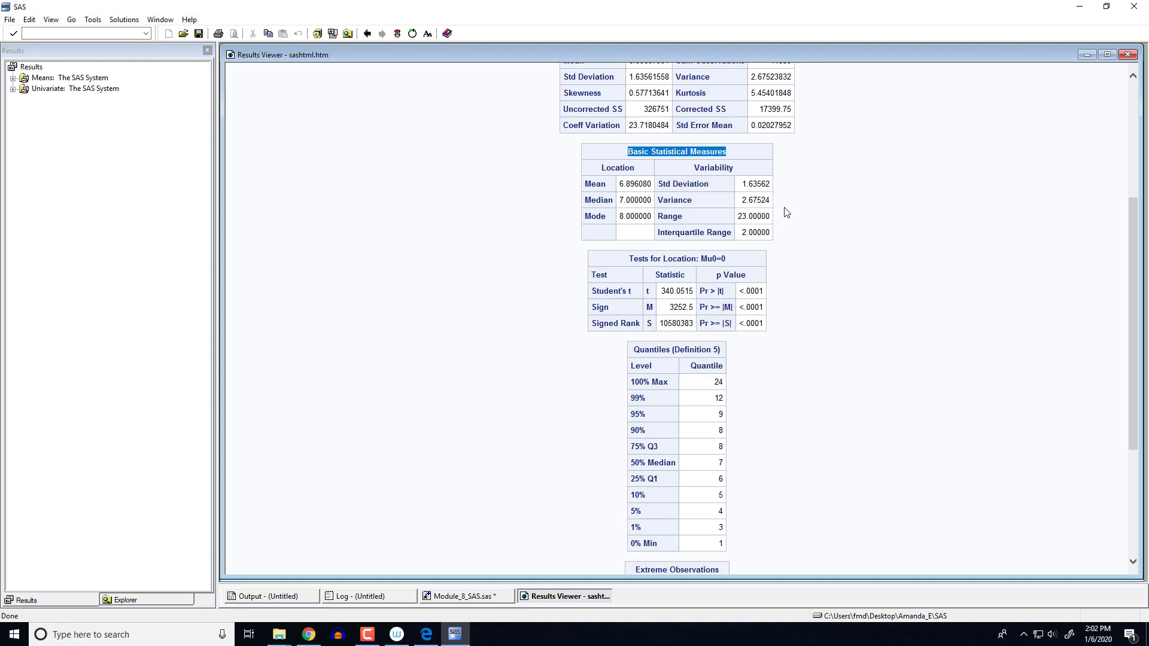
mouse_move(670, 198)
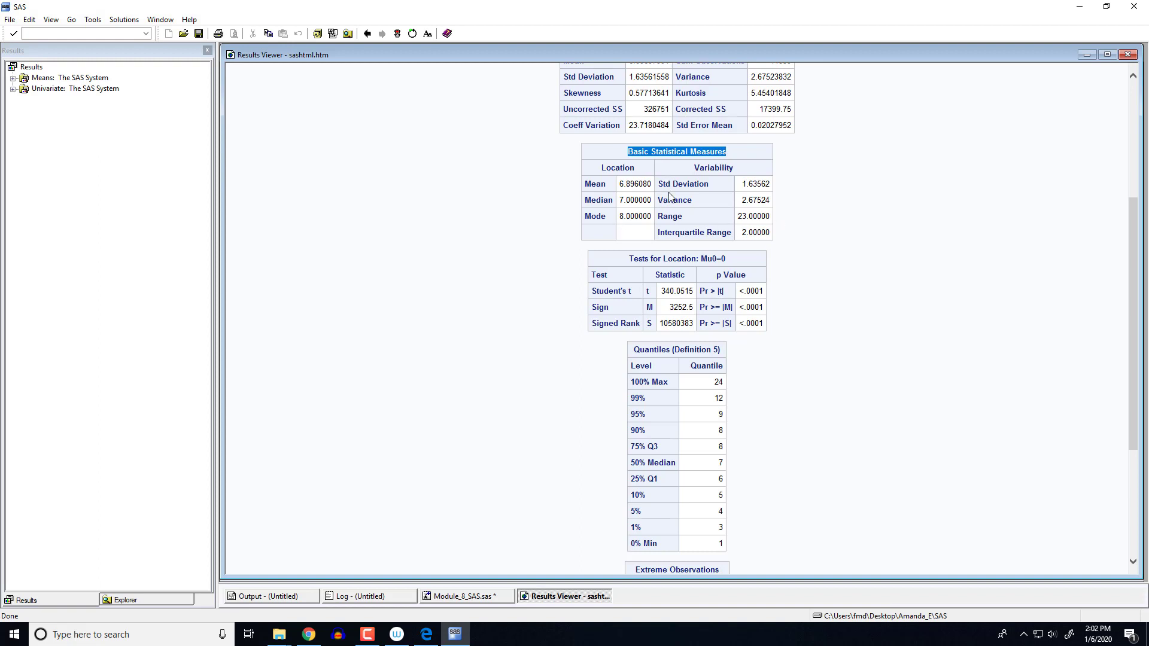
mouse_move(687, 246)
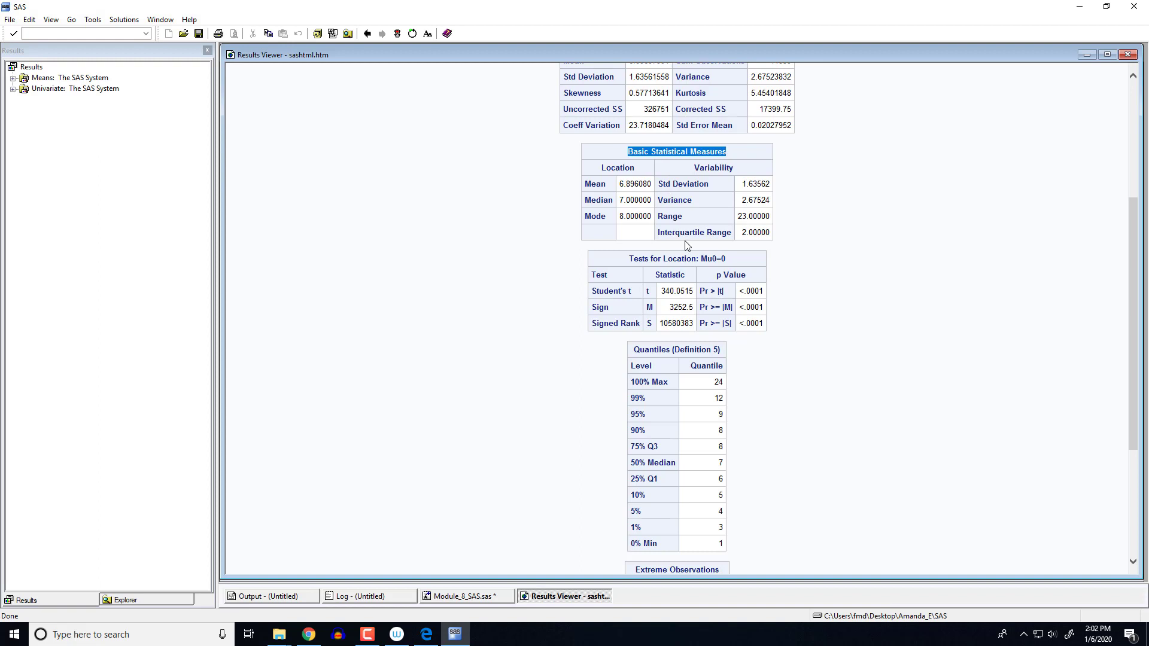
scroll(up, 3)
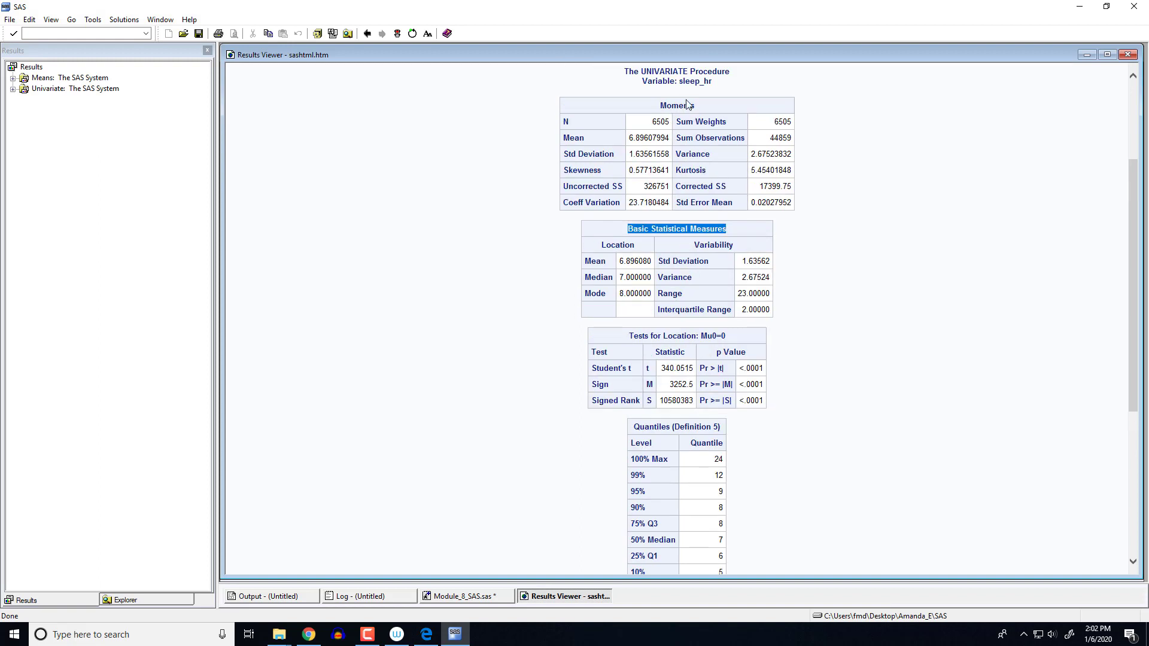
mouse_move(599, 145)
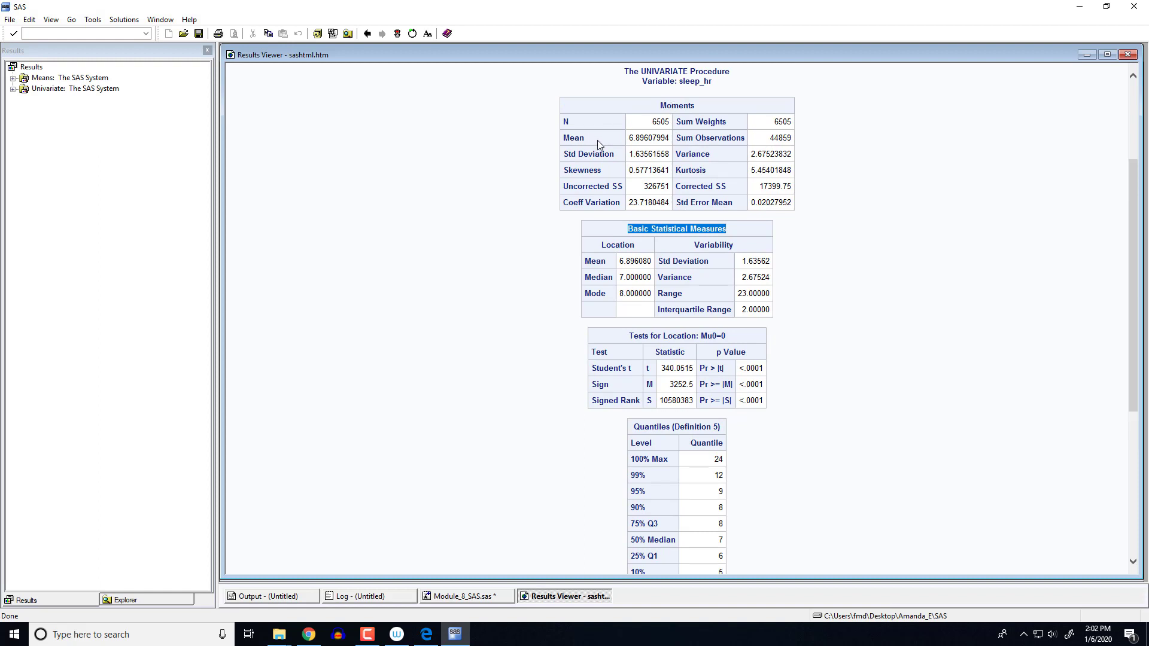
mouse_move(714, 119)
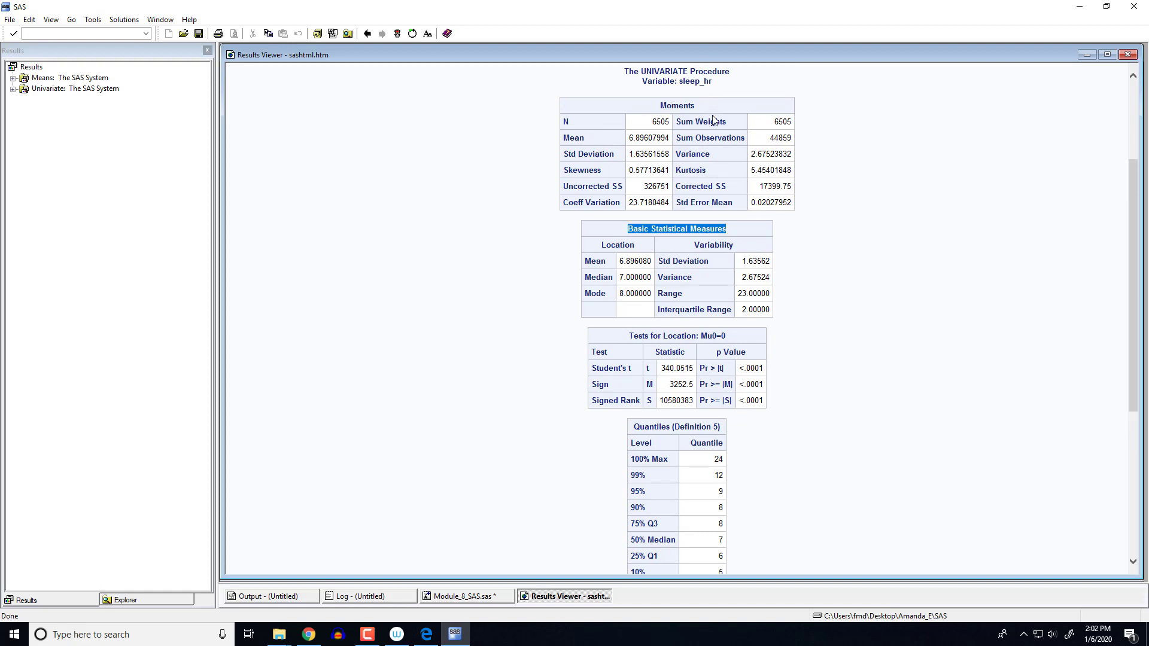
mouse_move(892, 240)
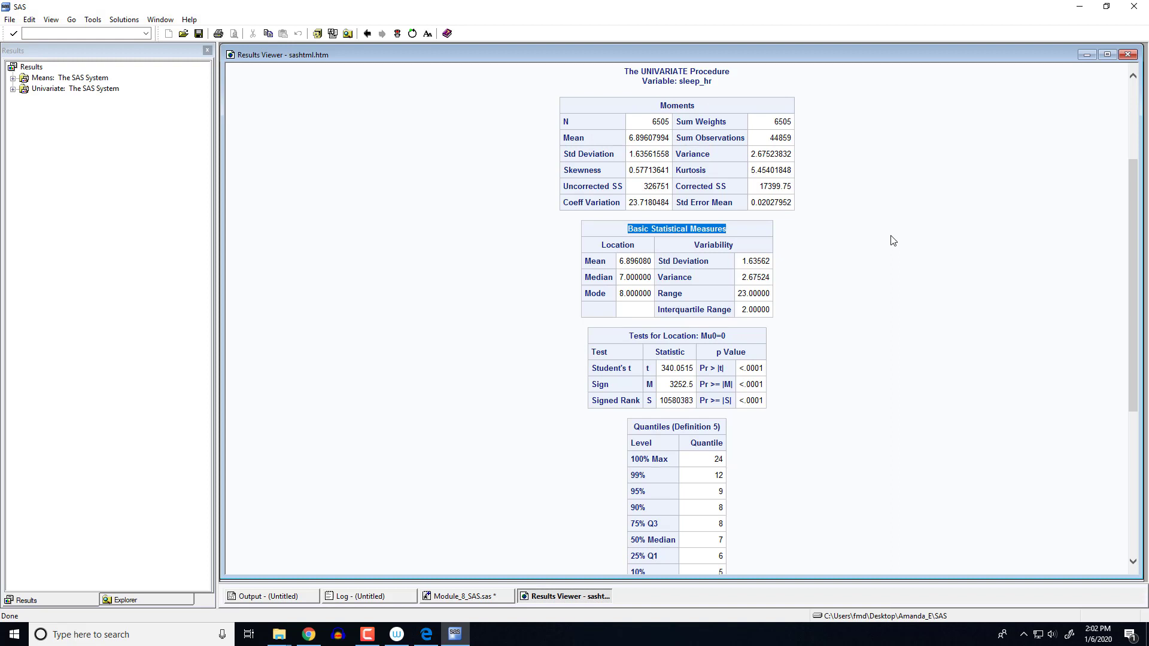
scroll(down, 3)
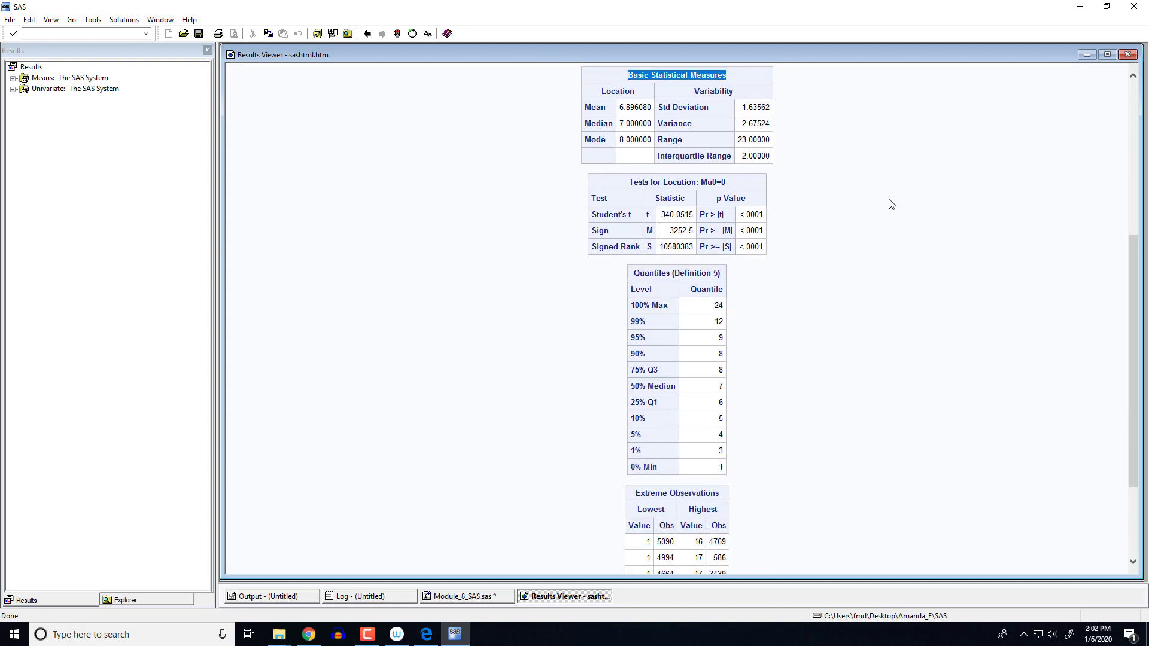
scroll(down, 3)
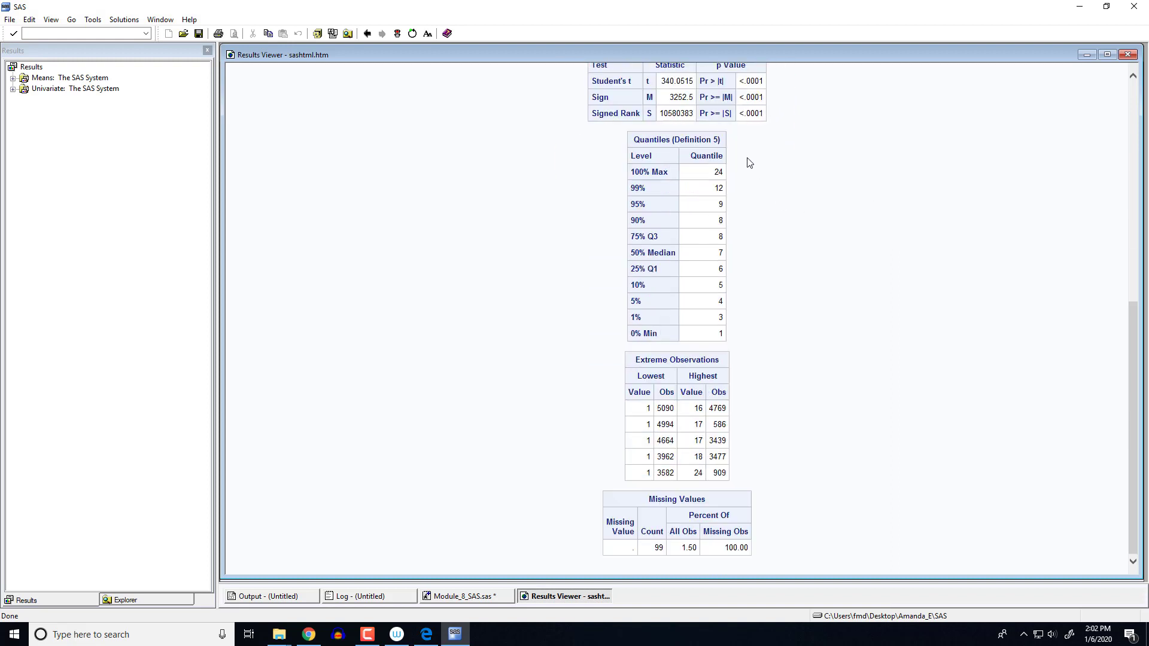
mouse_move(750, 246)
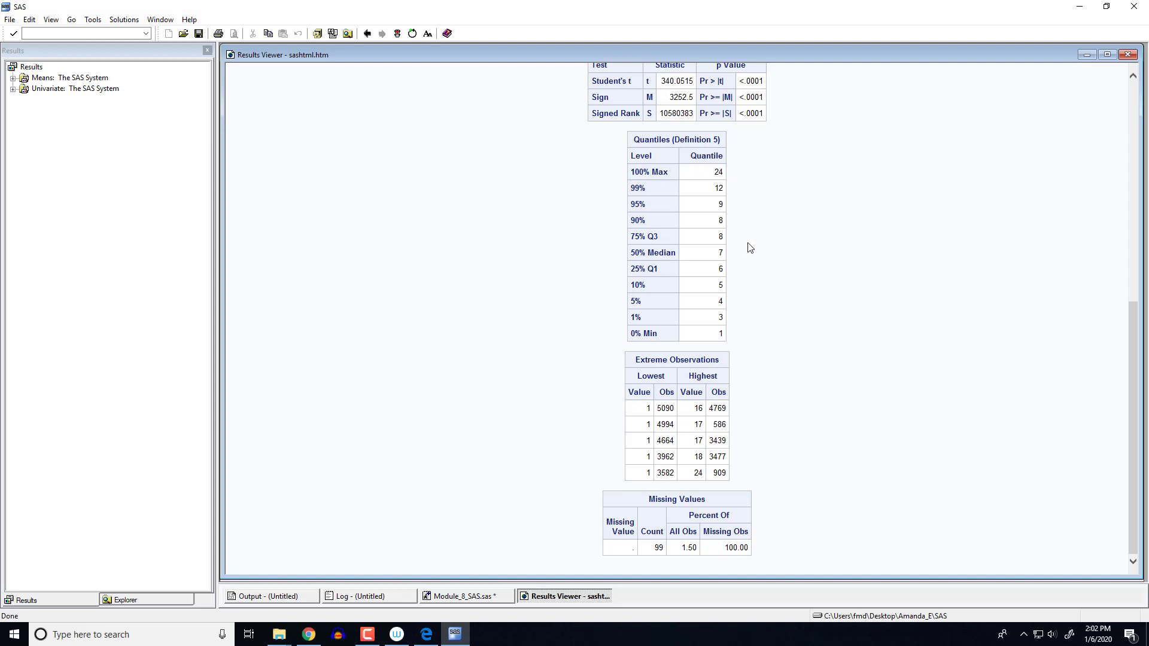
mouse_move(674, 164)
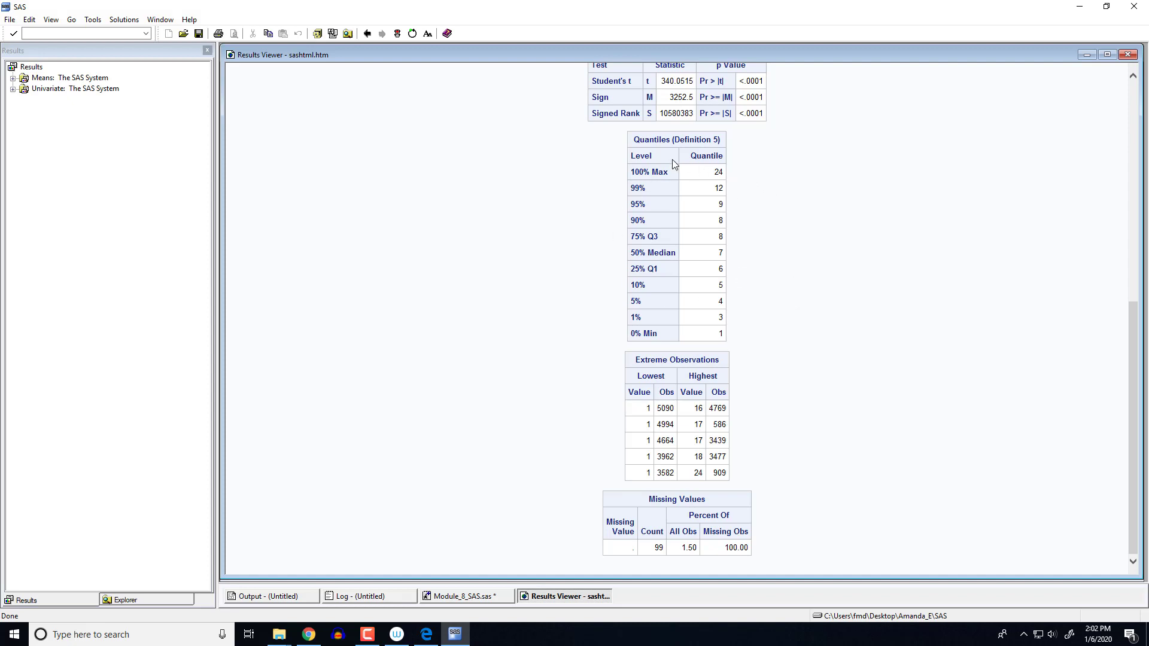
mouse_move(675, 189)
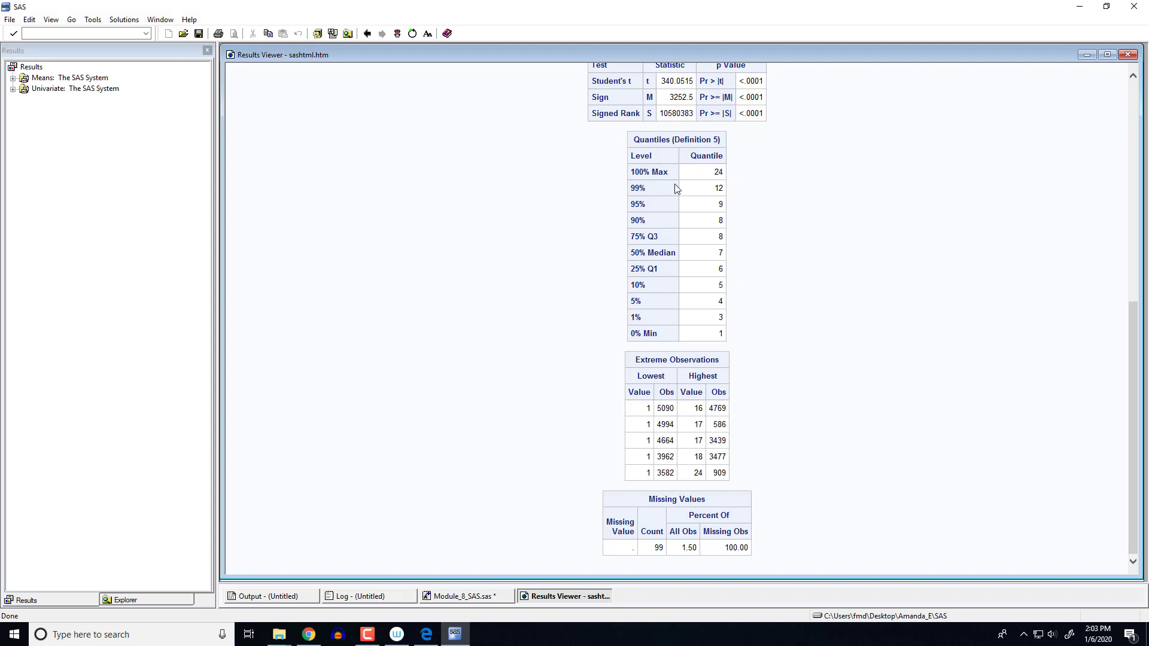
mouse_move(666, 249)
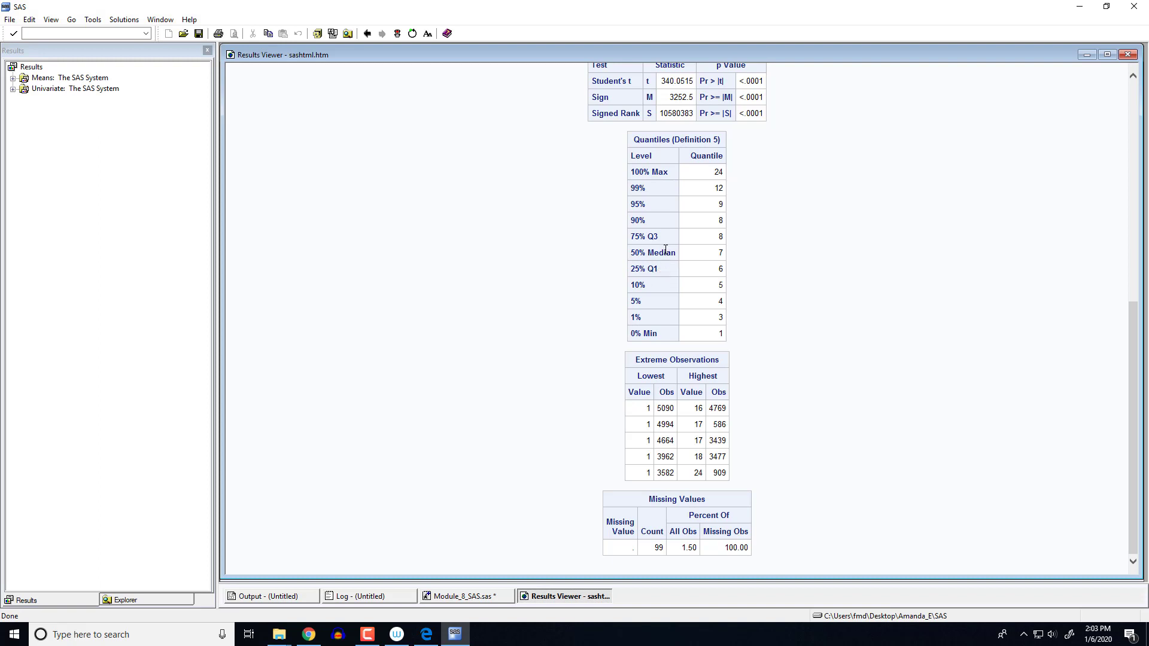
mouse_move(668, 270)
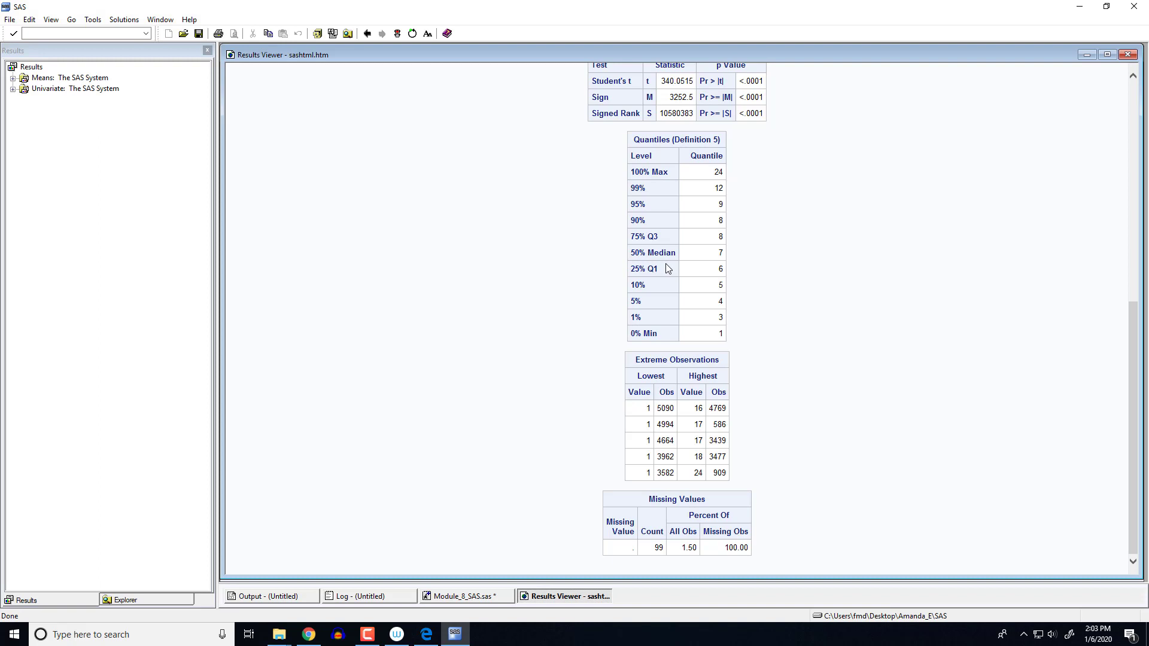
mouse_move(608, 423)
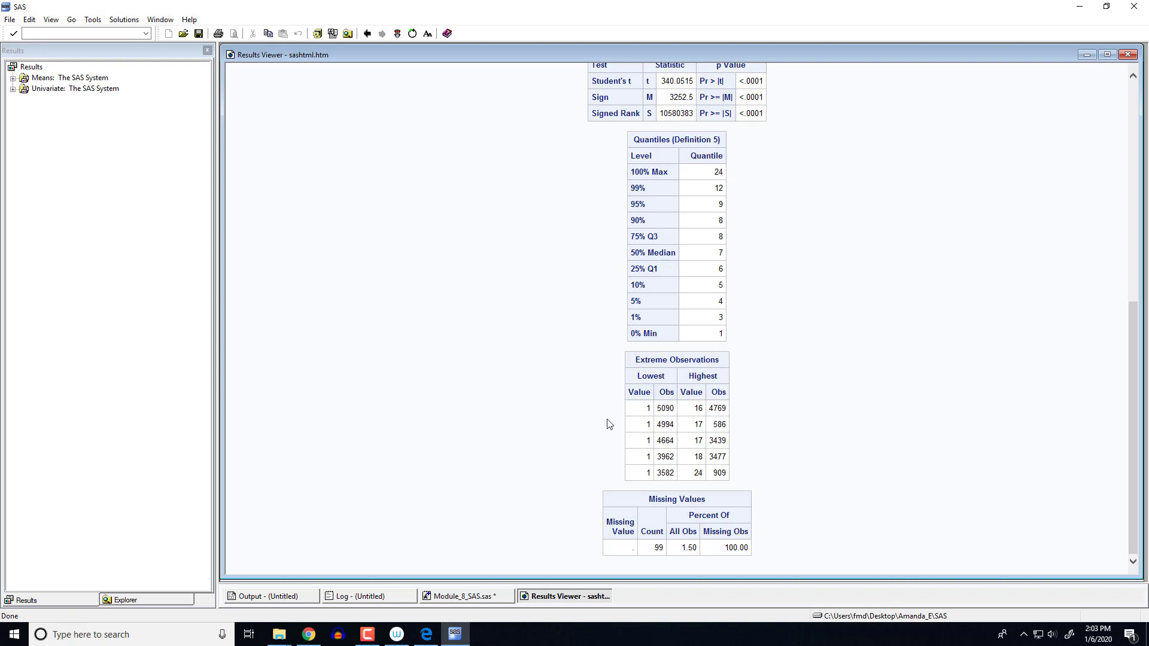
mouse_move(780, 407)
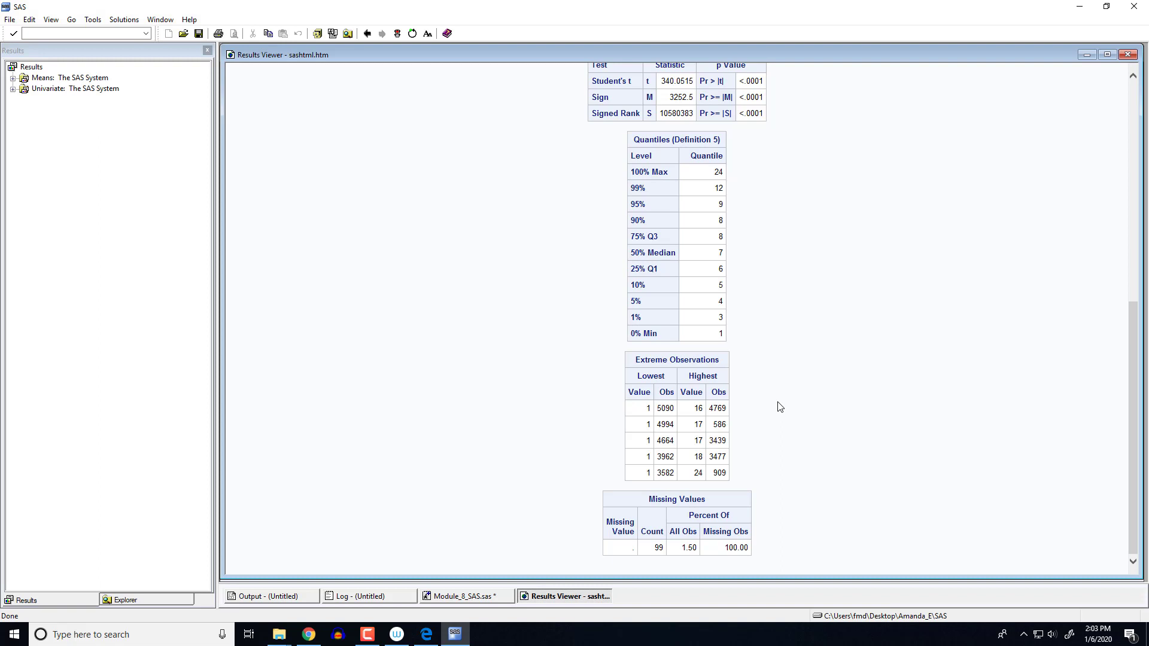
mouse_move(596, 548)
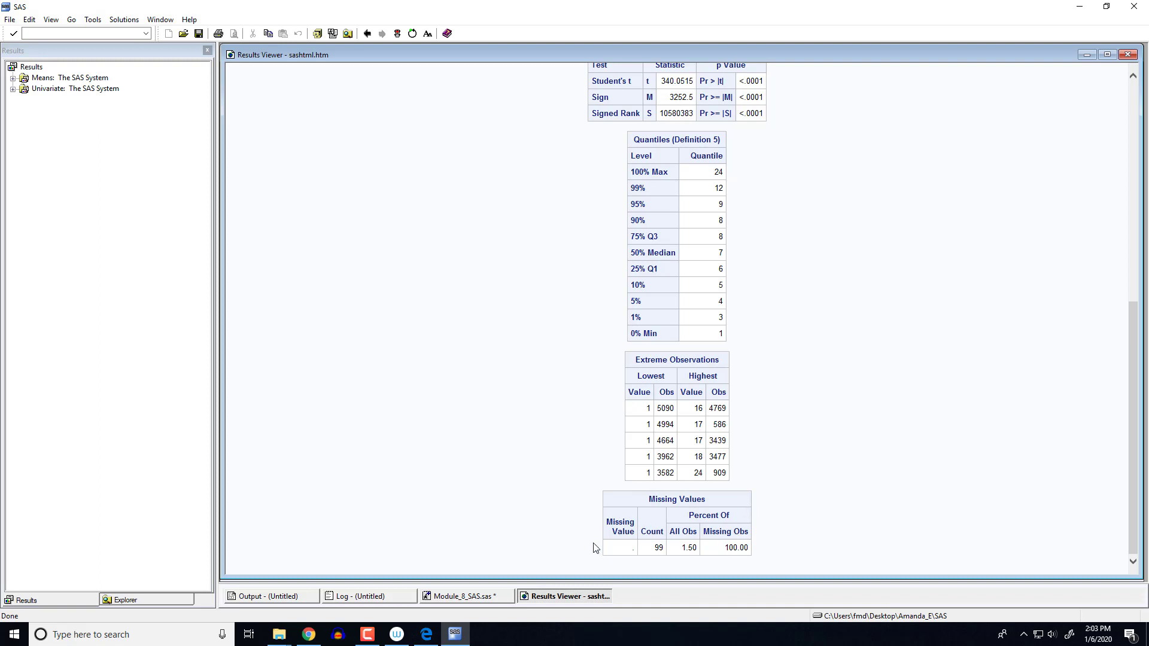
mouse_move(760, 547)
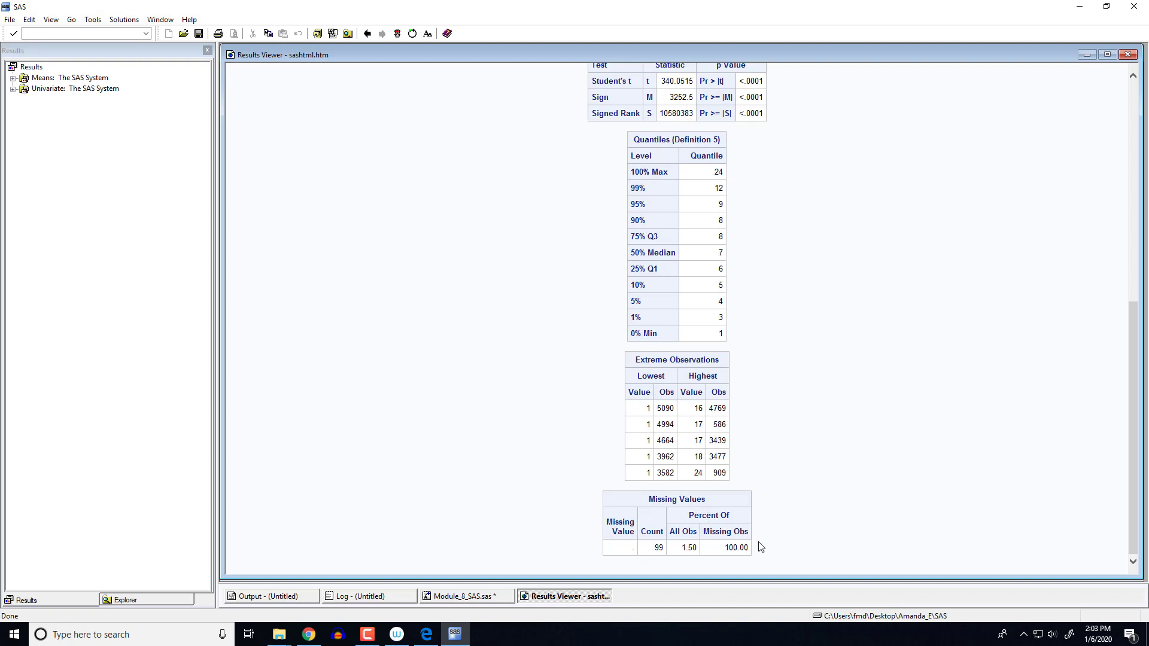
mouse_move(798, 530)
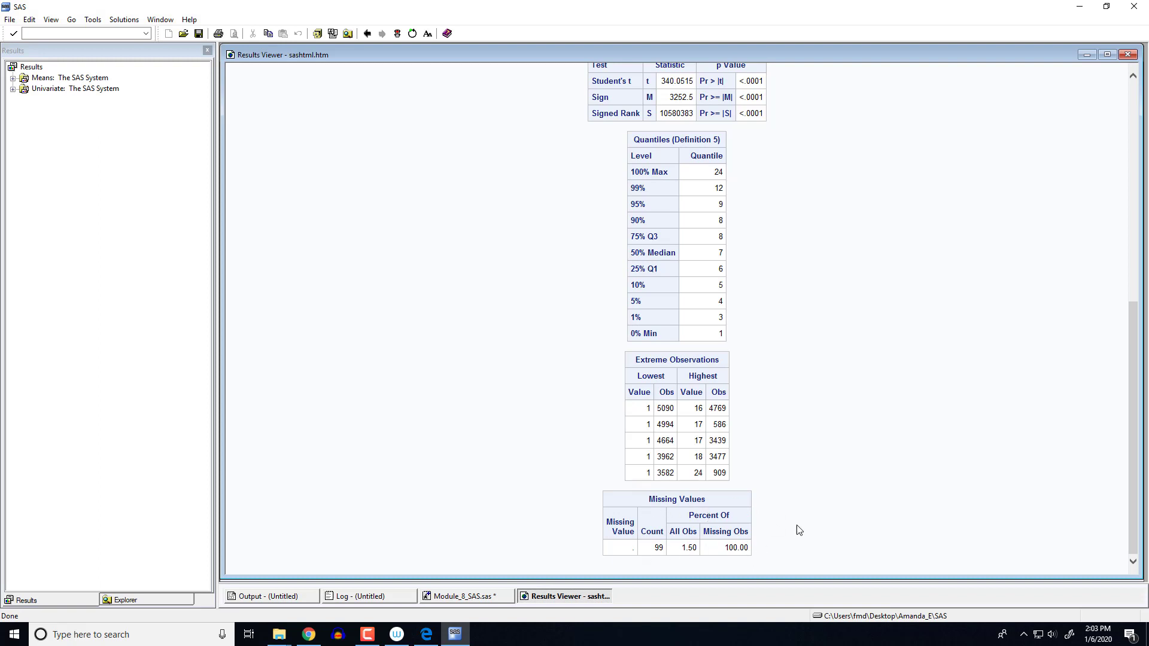
mouse_move(795, 526)
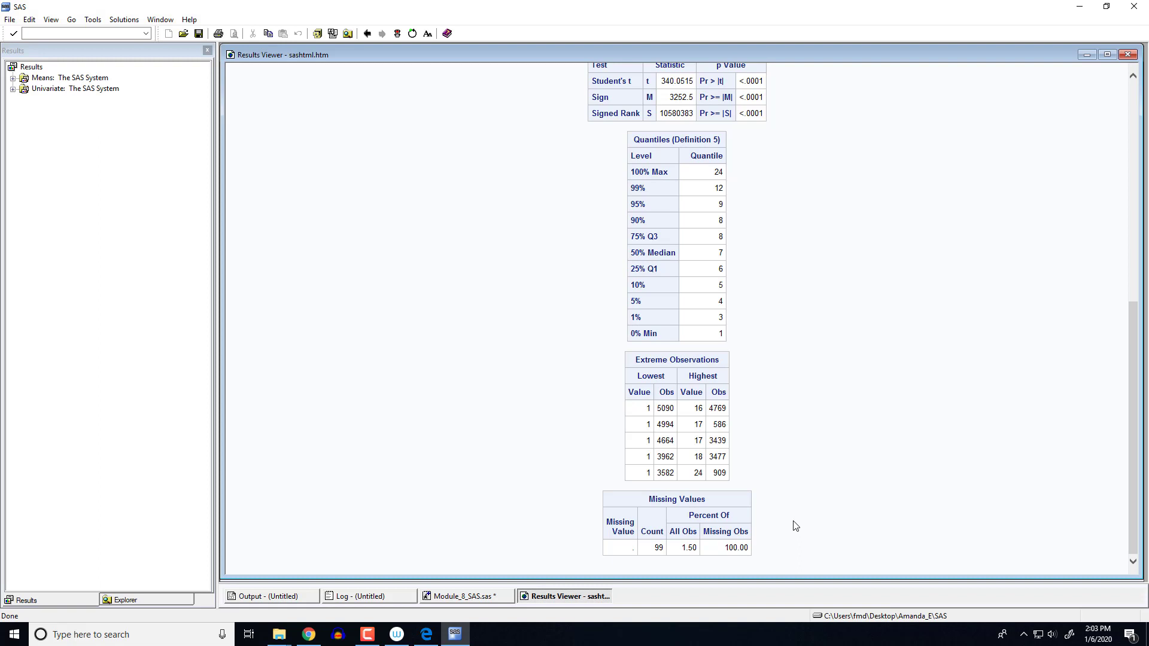
mouse_move(761, 485)
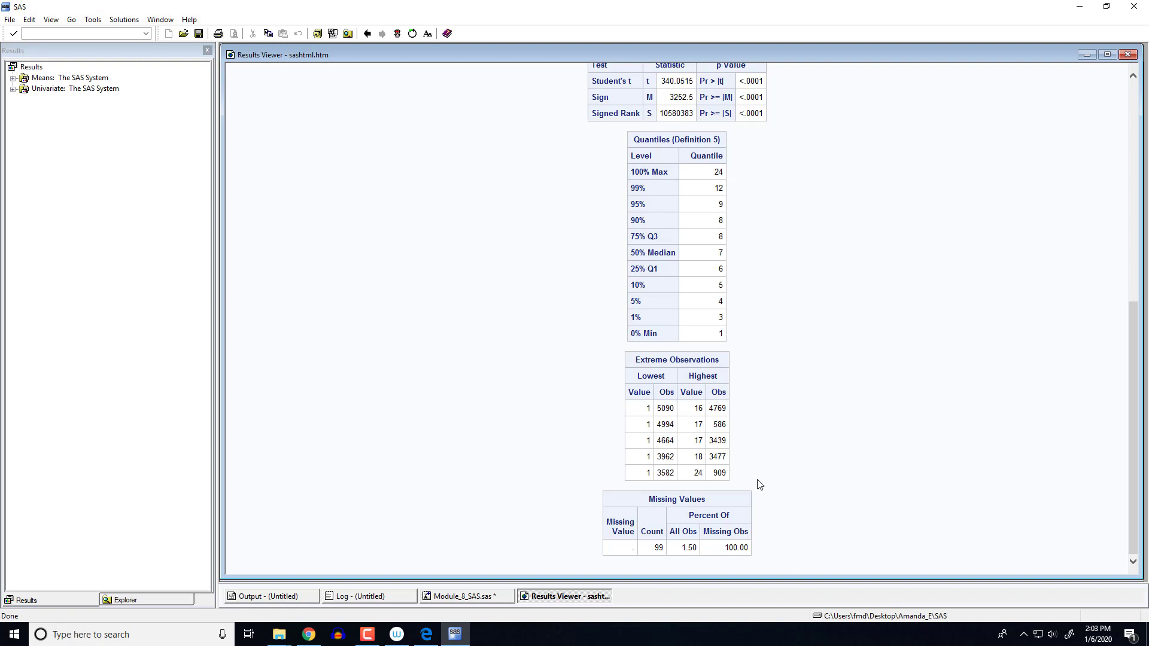
mouse_move(497, 579)
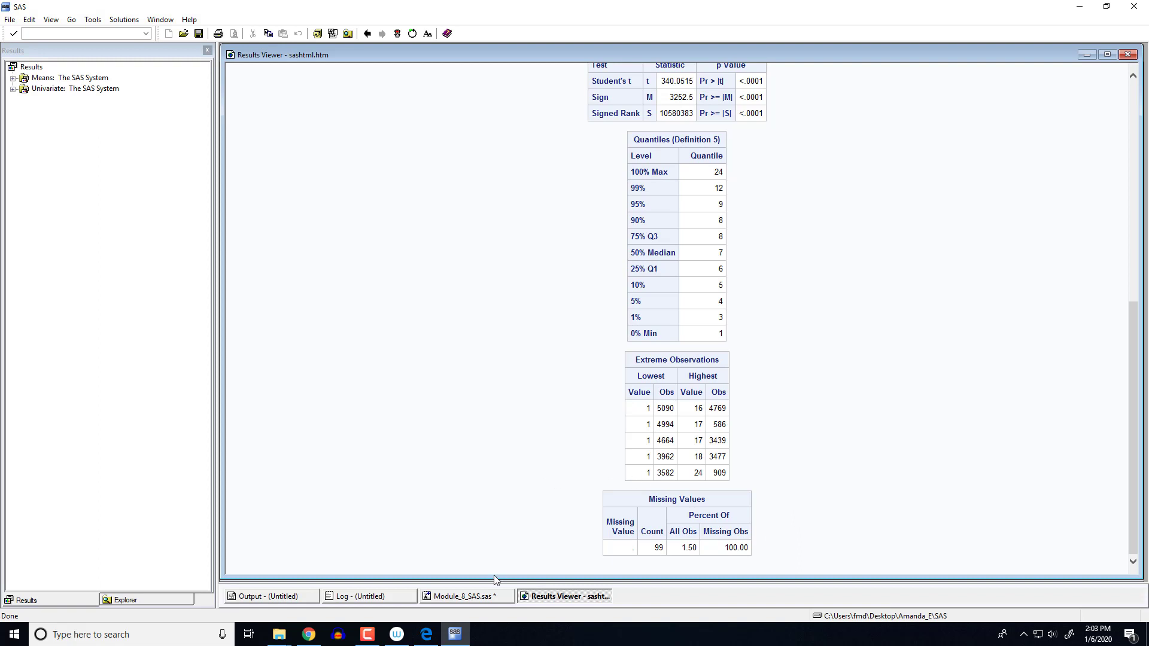
Return to the editor and select the PROC SGPLOT vbox sleep_hr code block.
click(464, 596)
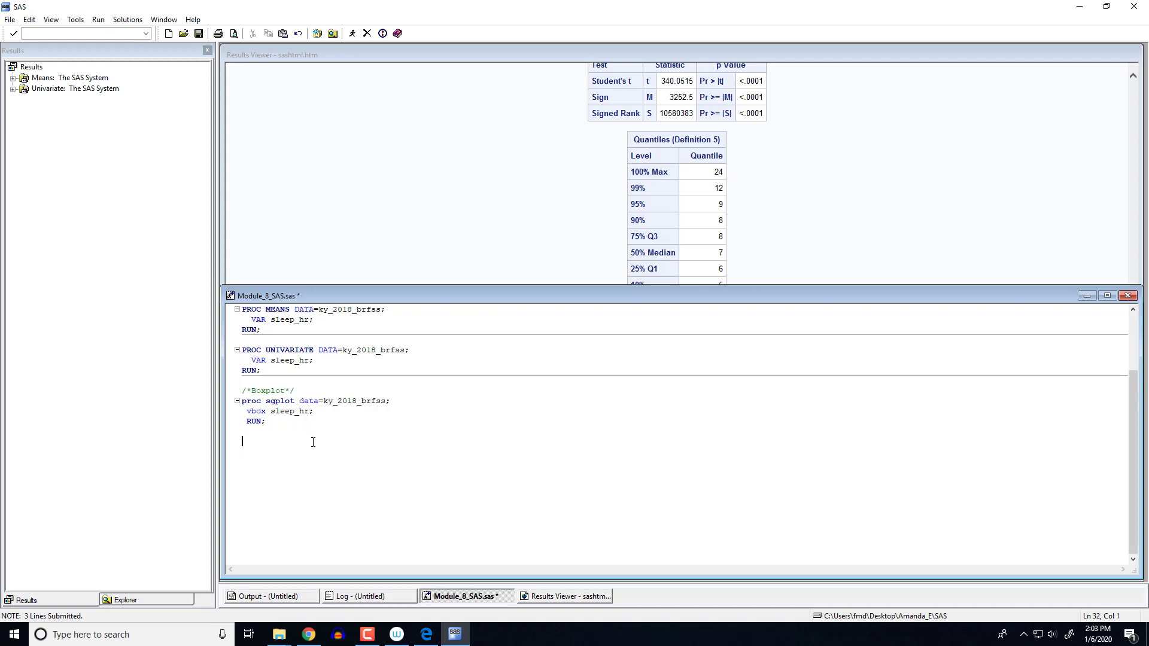
mouse_move(269, 419)
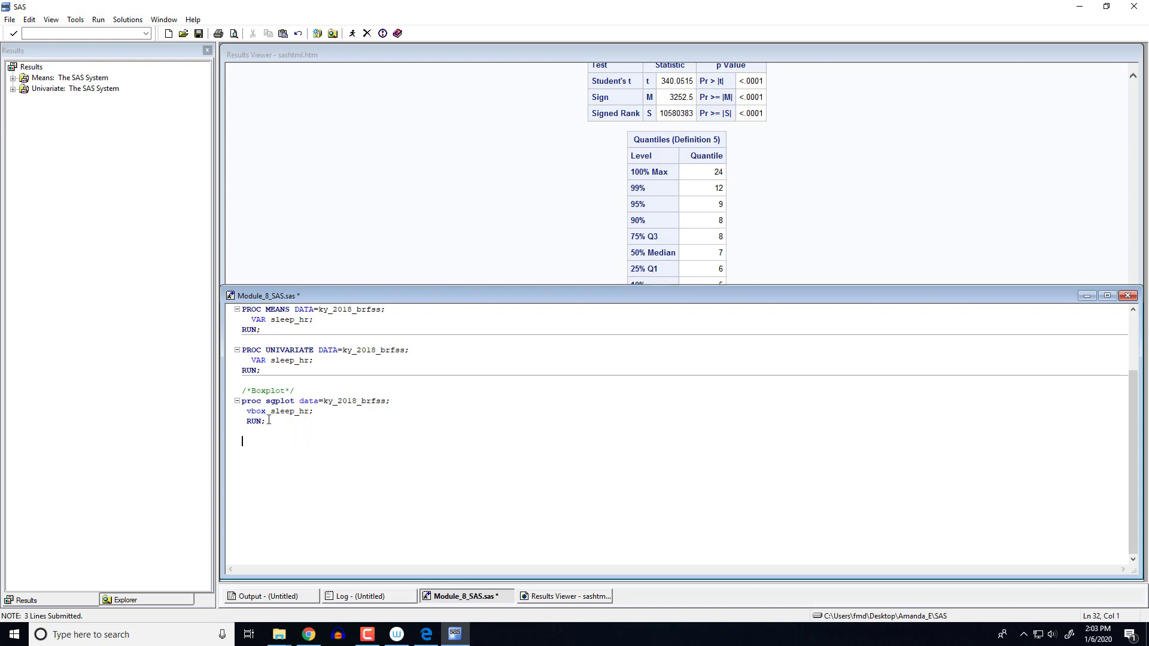
double_click(256, 410)
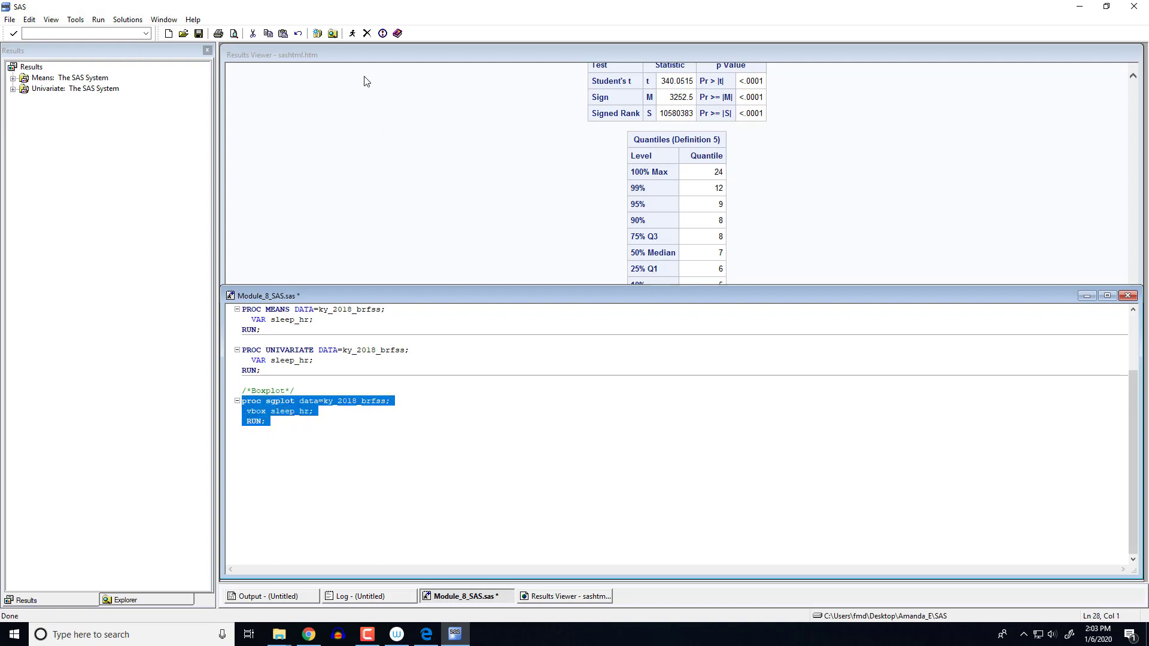
Run the SGPLOT step to produce a vertical box plot of sleep_hr, then return to the top of the program.
click(352, 33)
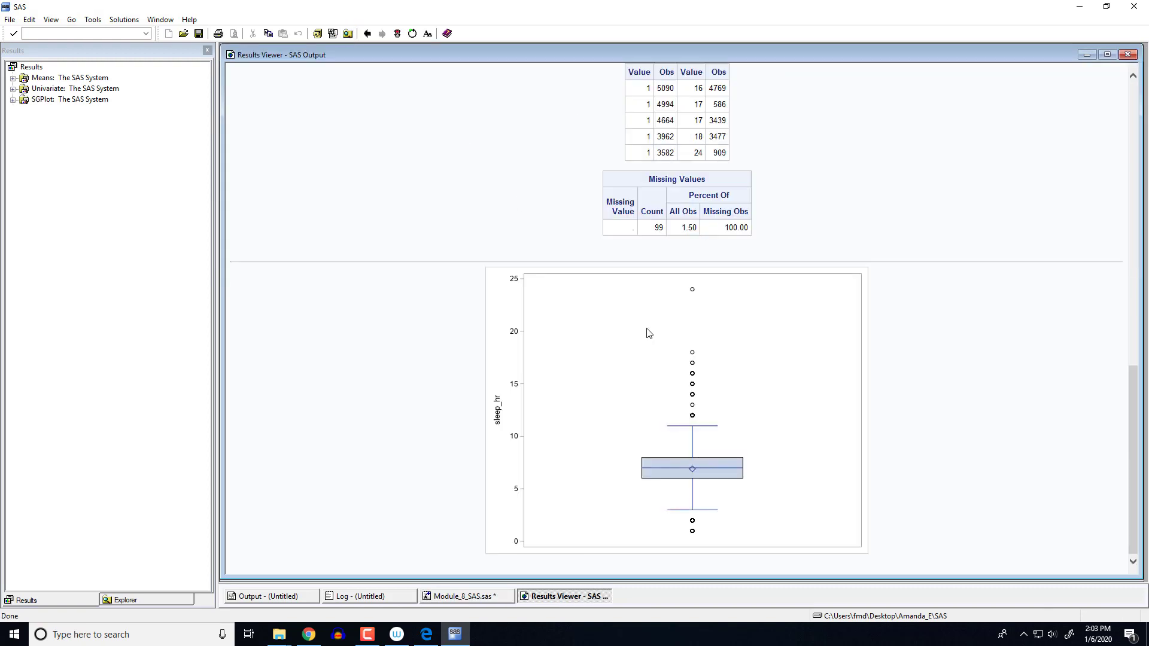
mouse_move(787, 573)
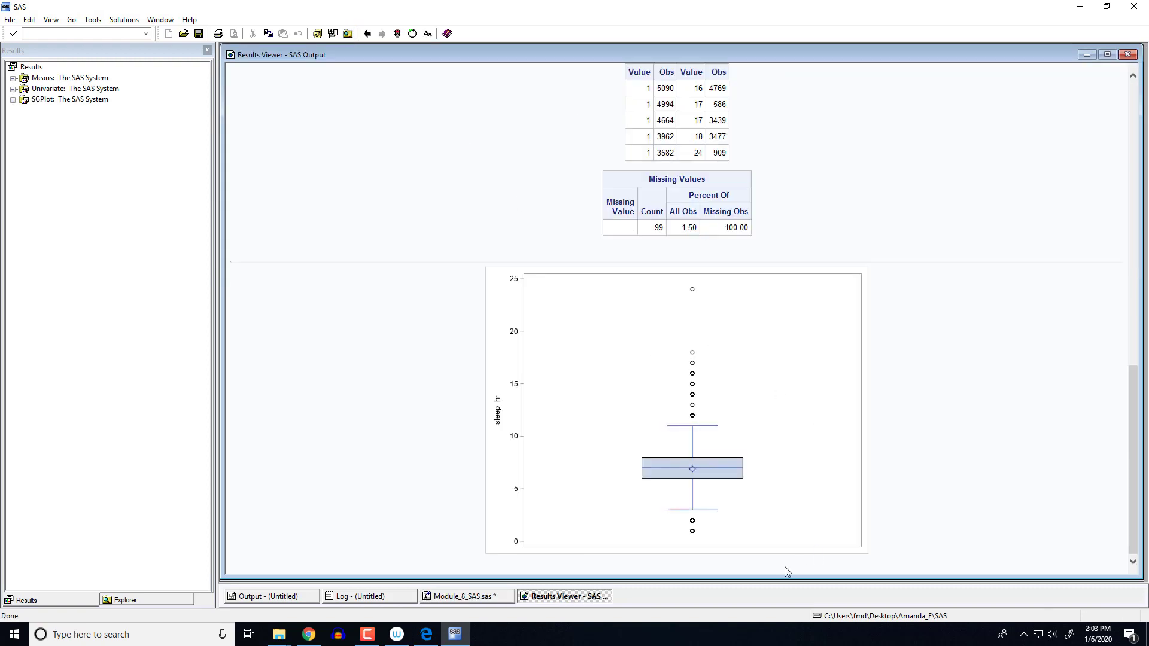
mouse_move(730, 506)
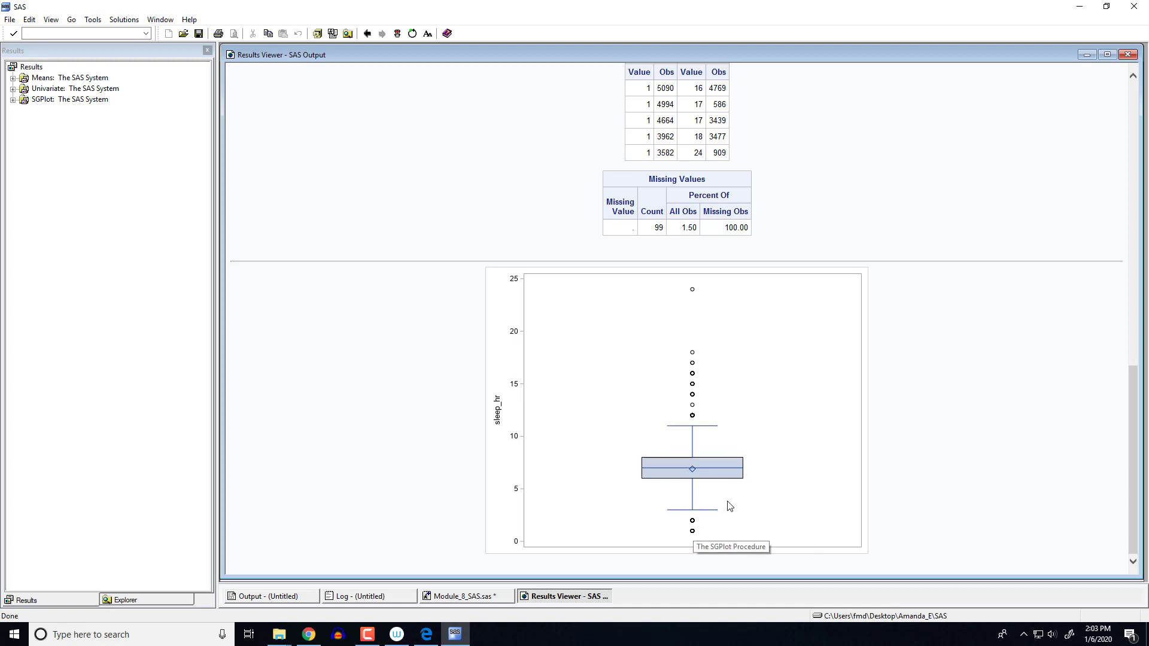
mouse_move(717, 485)
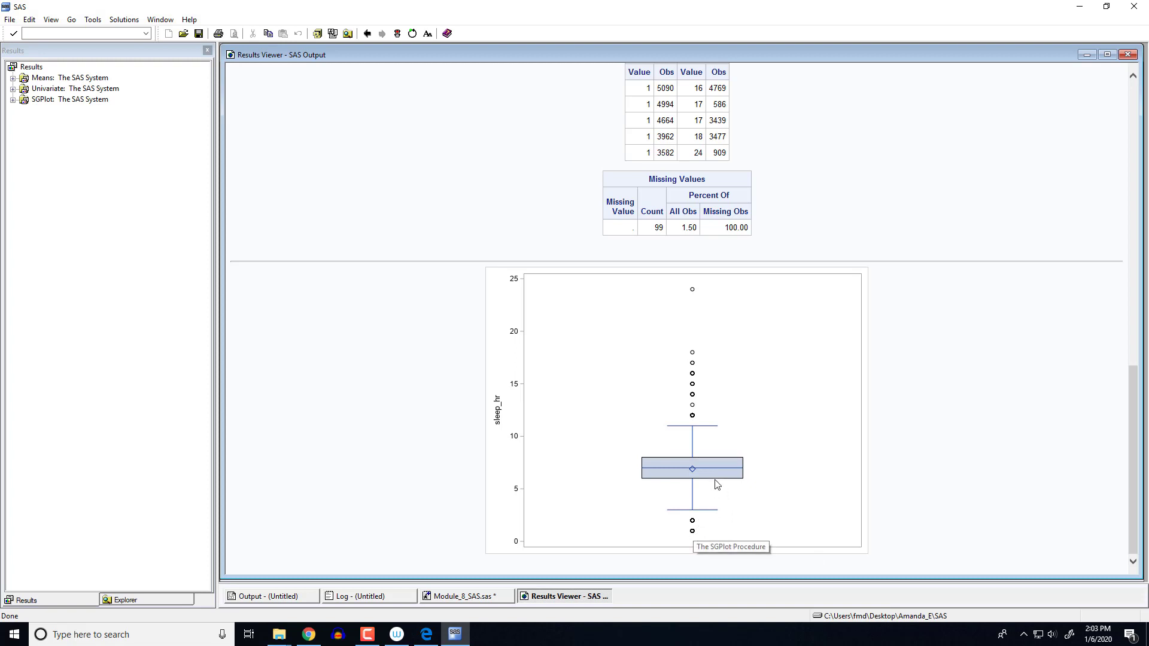
mouse_move(713, 465)
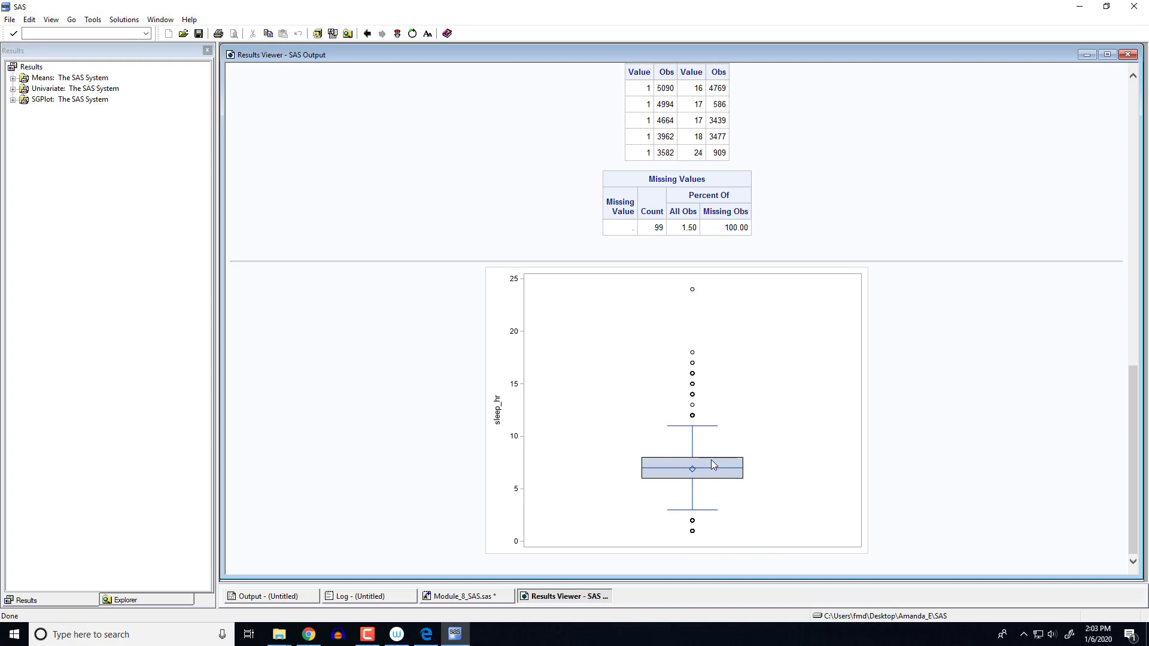
mouse_move(706, 518)
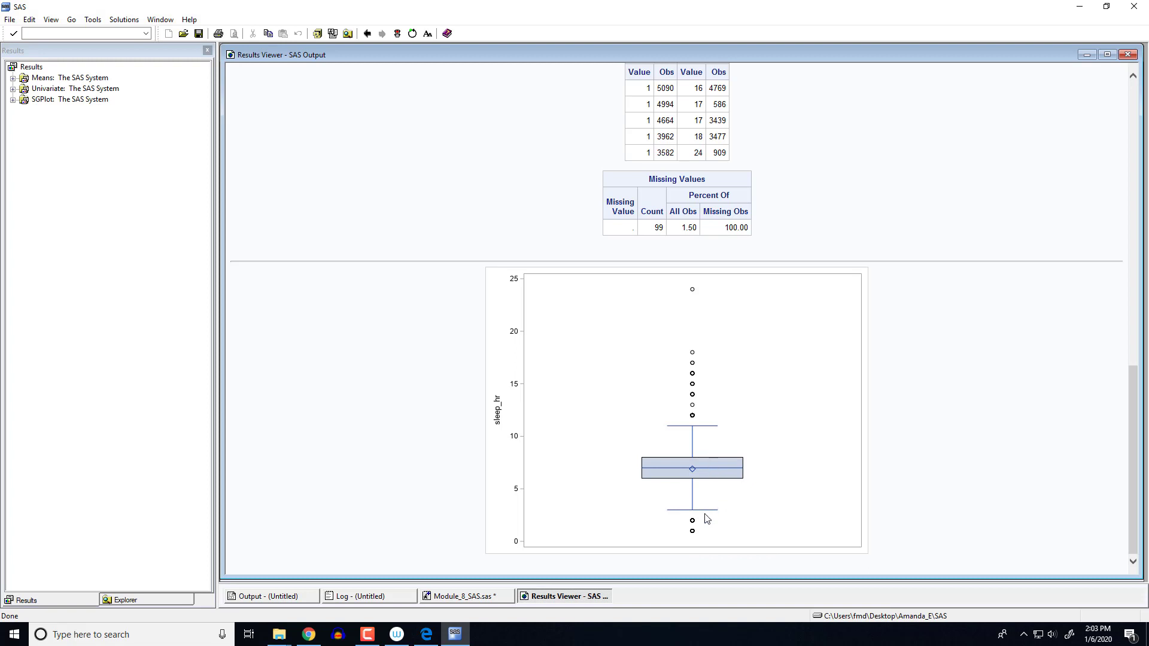
mouse_move(710, 435)
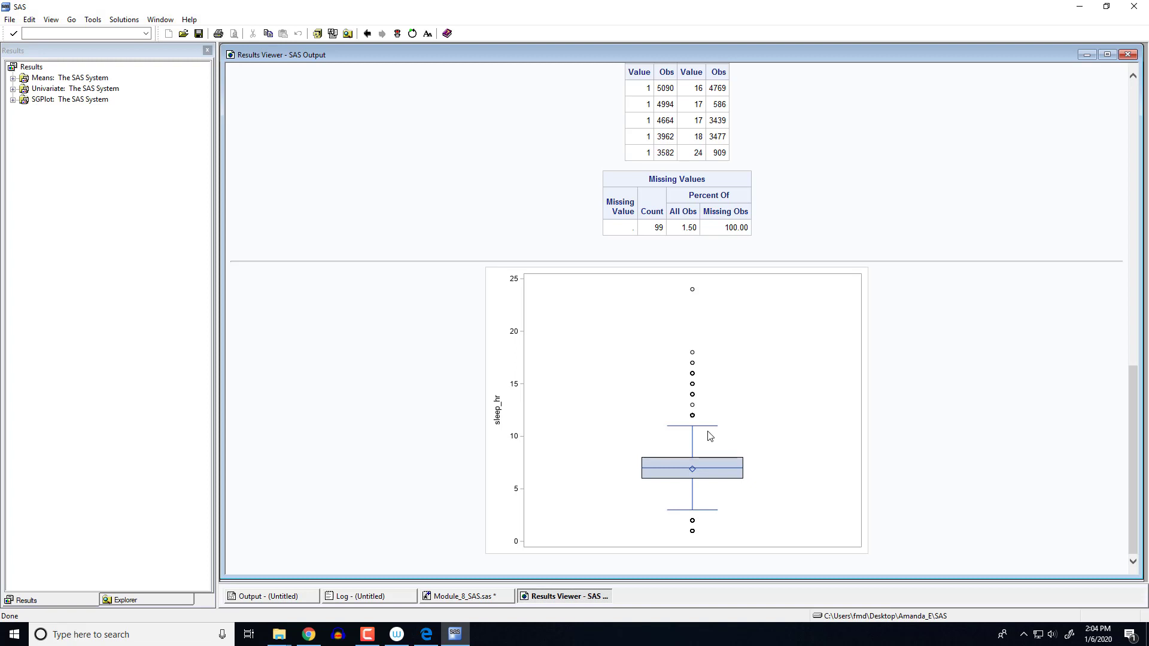
mouse_move(450, 497)
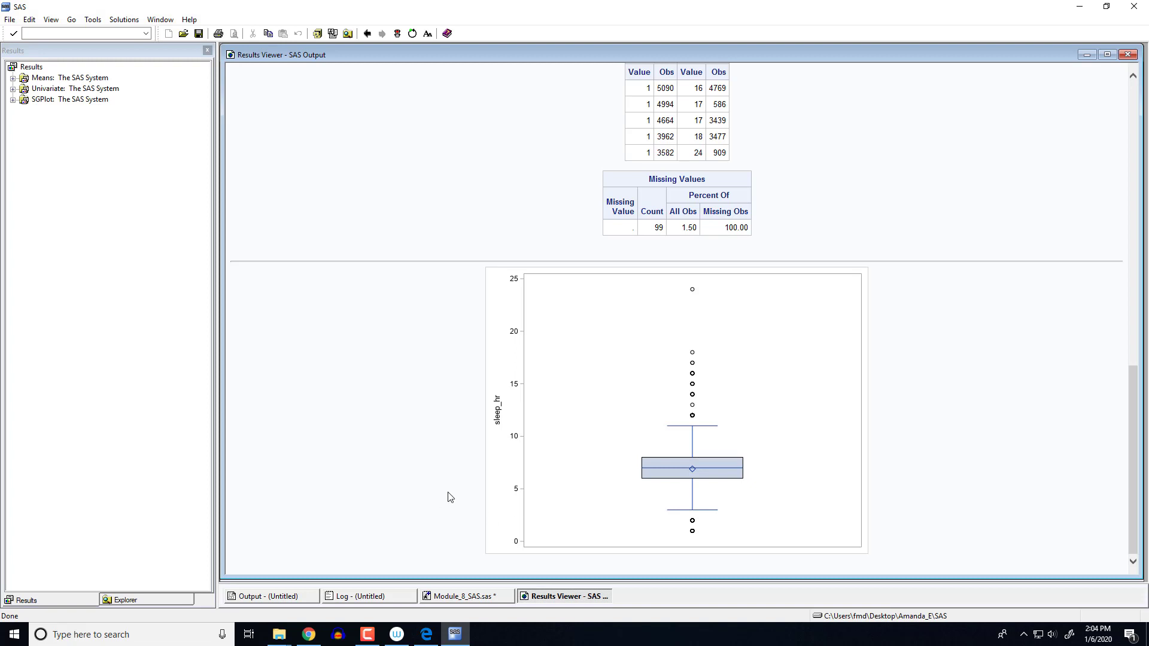
click(466, 596)
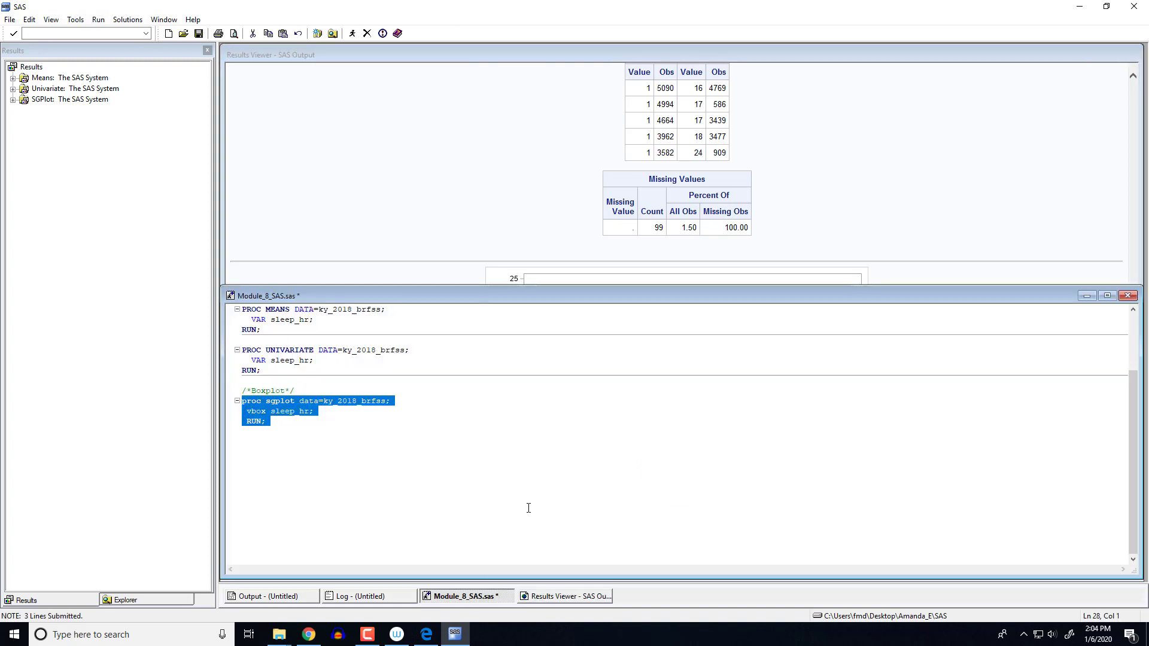
scroll(up, 3)
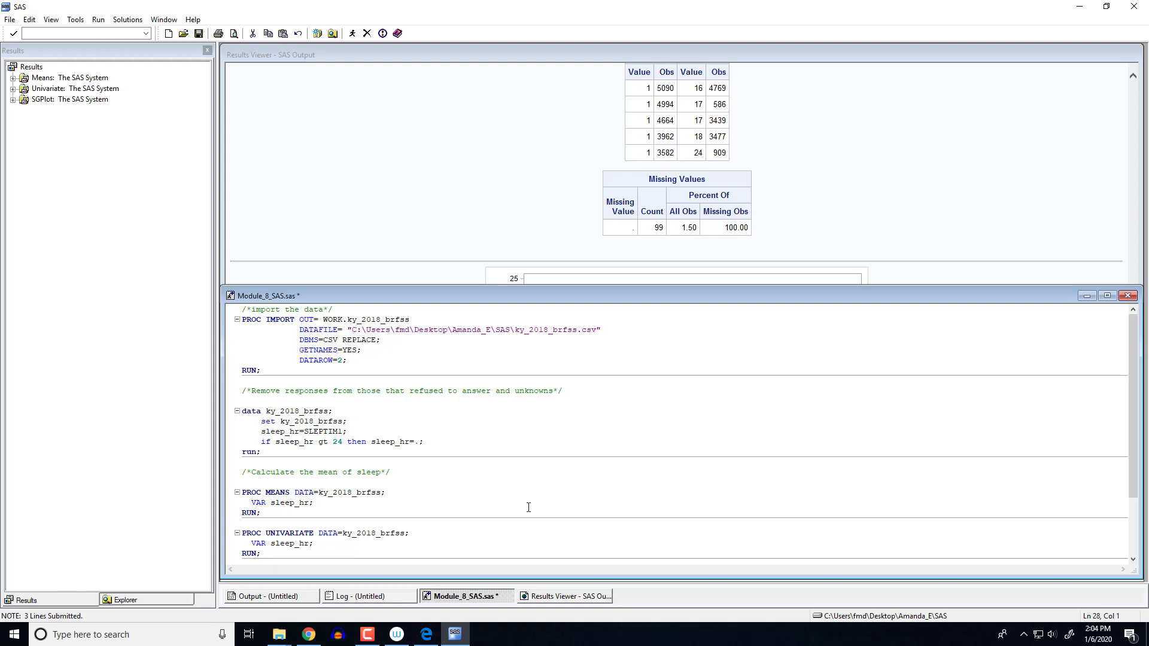